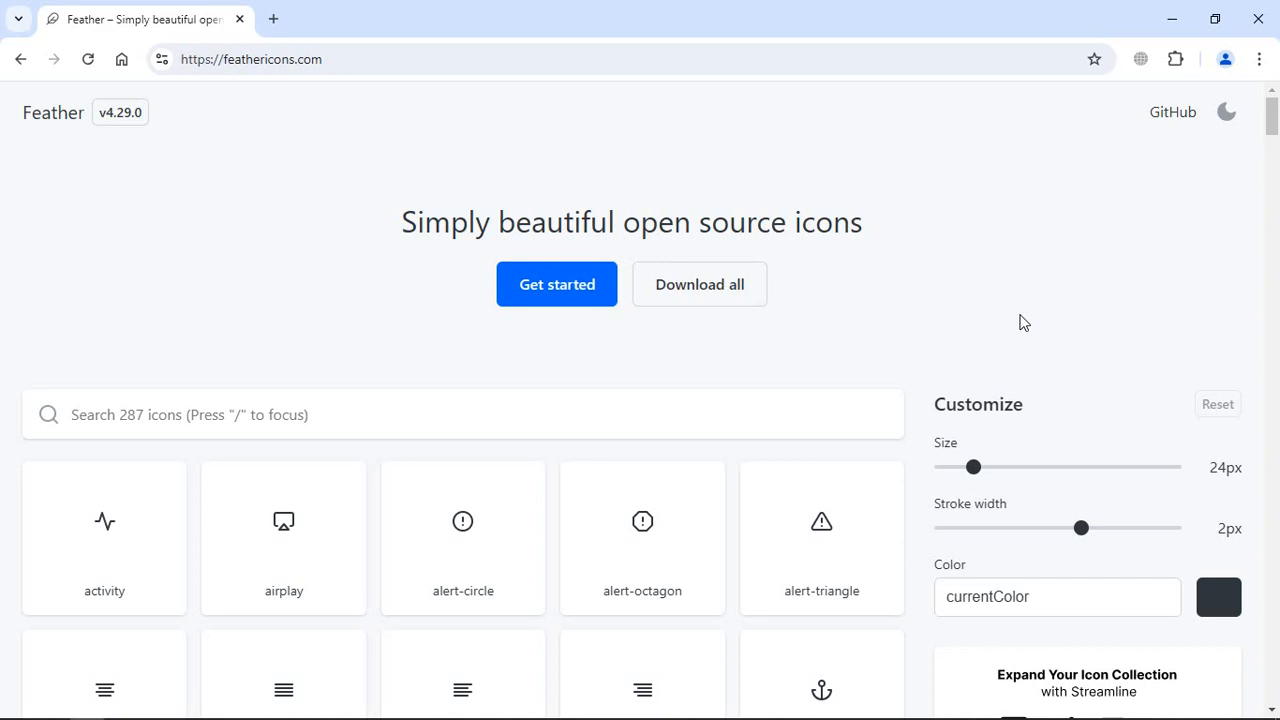
mouse_move(977, 333)
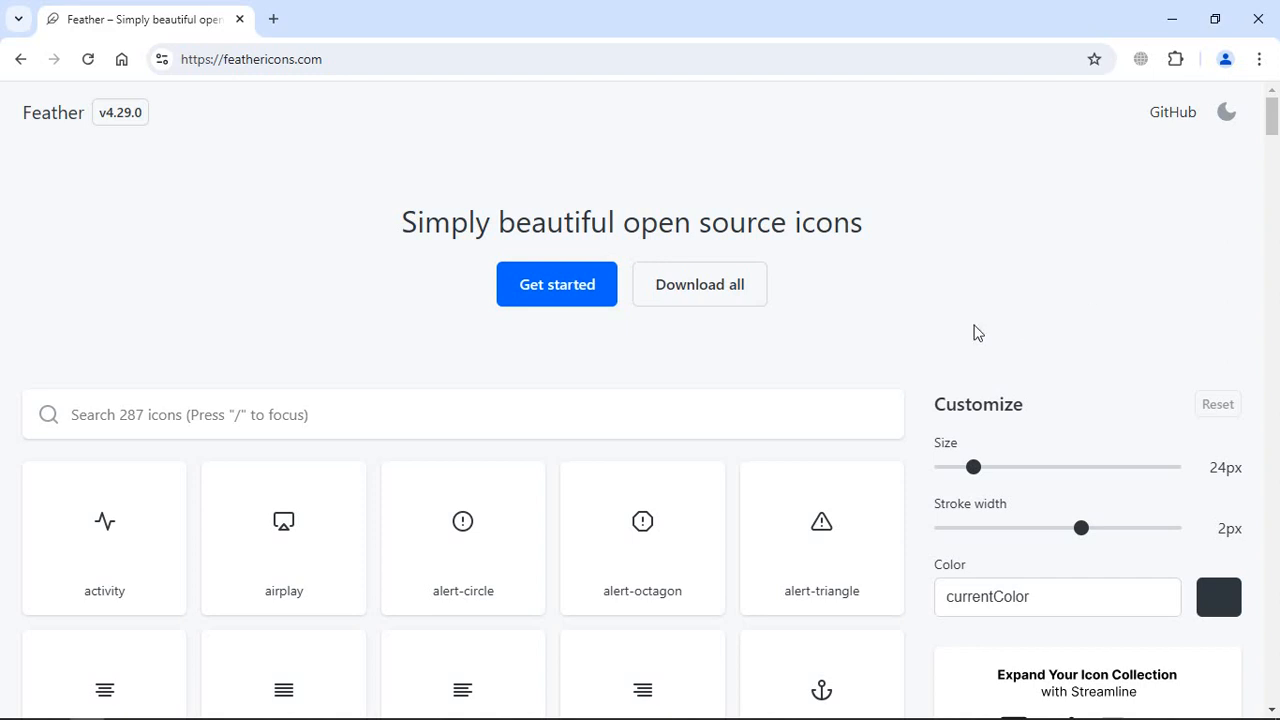
mouse_move(670, 565)
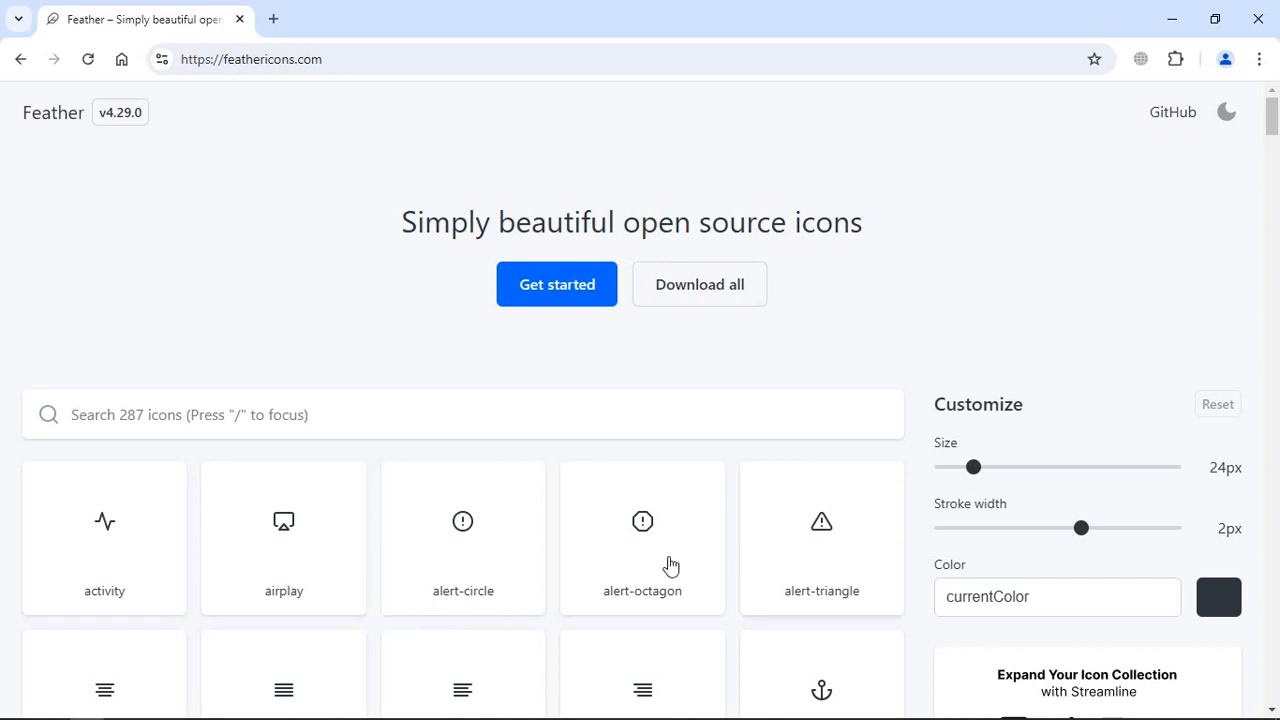
mouse_move(1013, 533)
text(re)
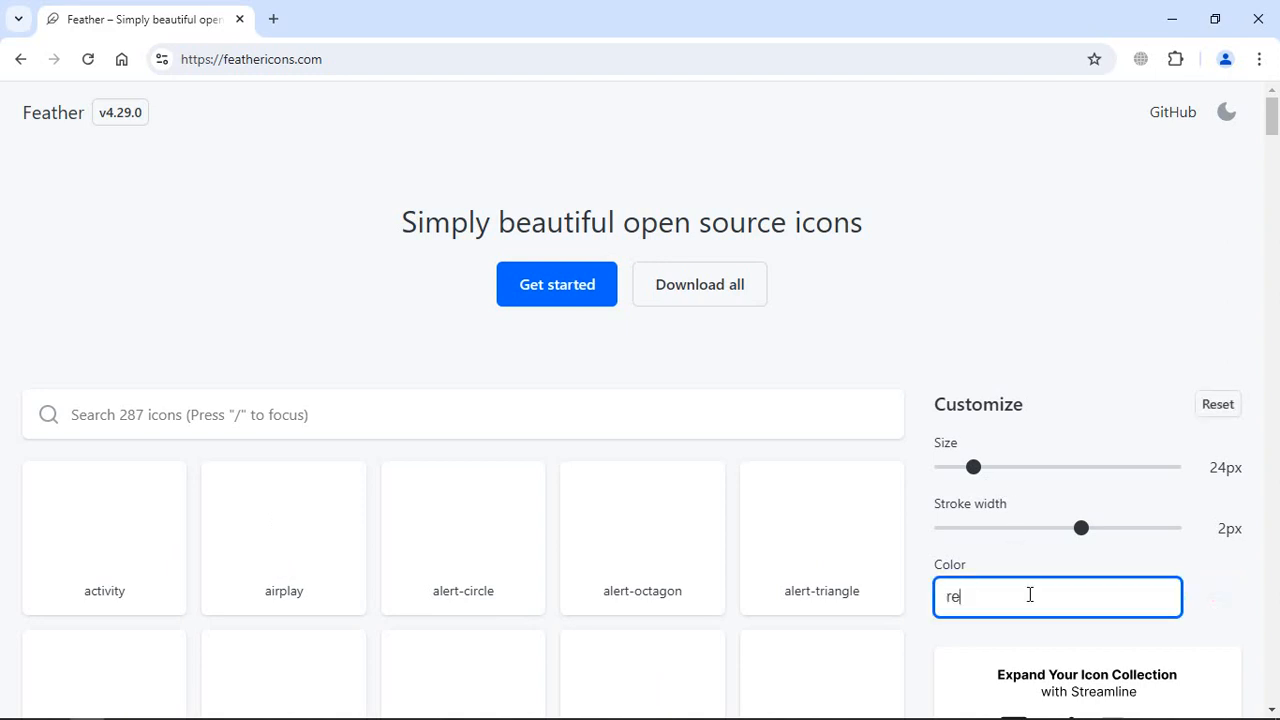
Step: Preview Feather icons in red at 40px size with 2.5px stroke width
text(d)
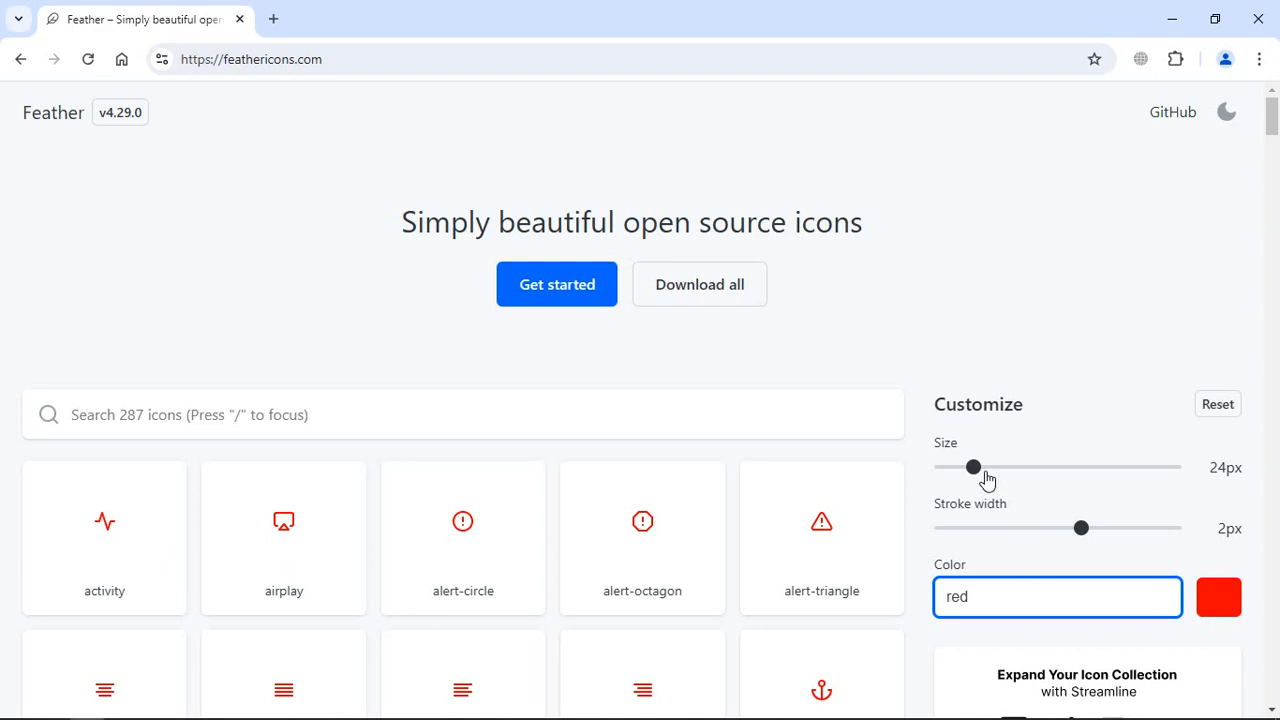
drag(973, 467, 1016, 467)
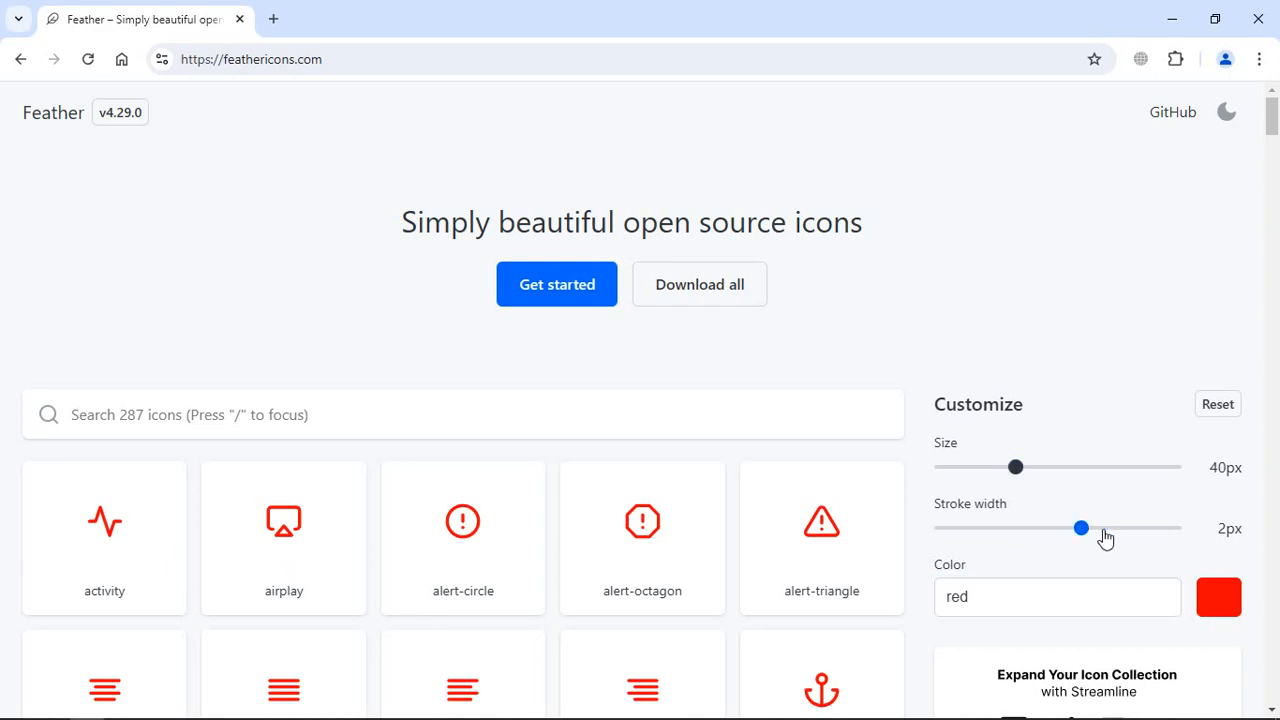
drag(1080, 528, 1127, 528)
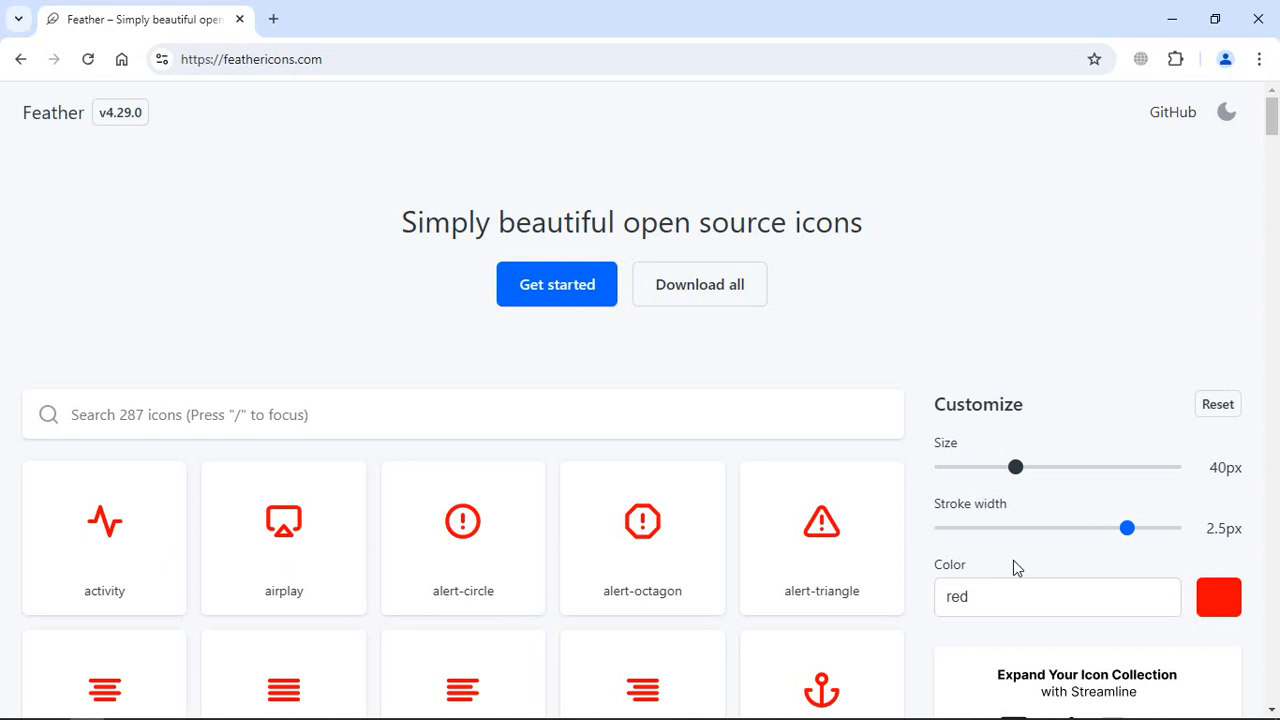
mouse_move(832, 571)
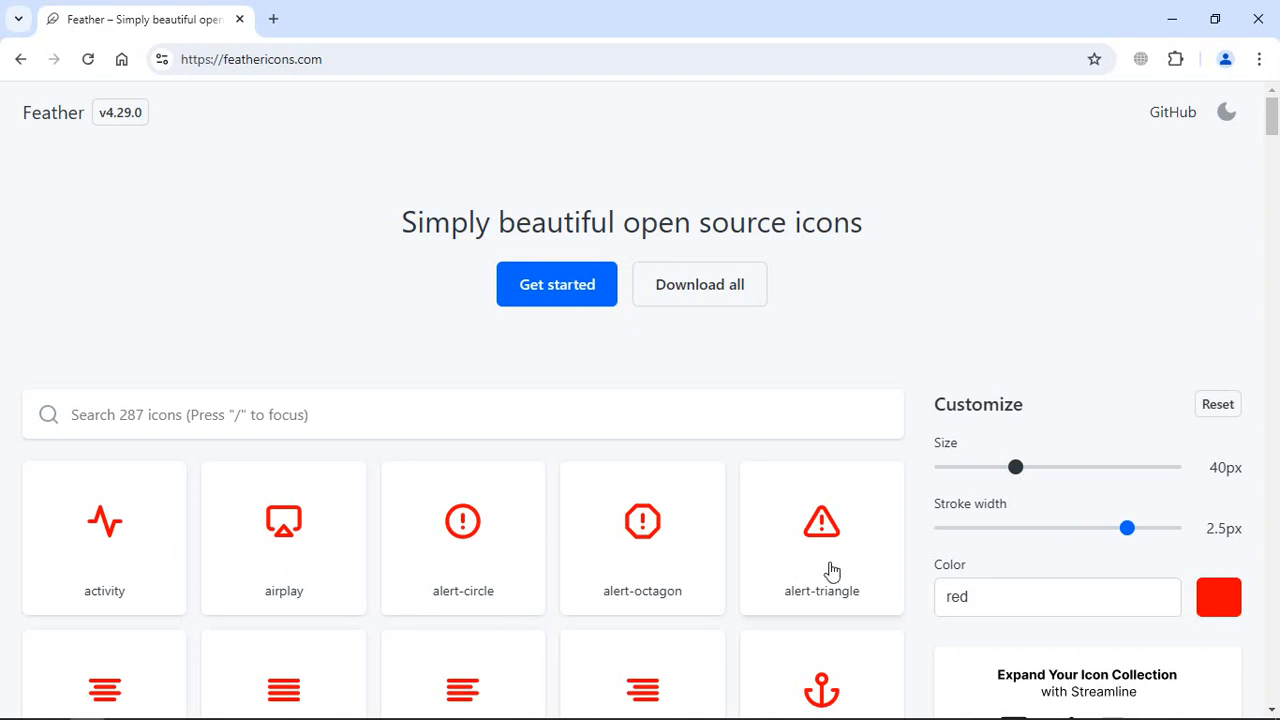
mouse_move(810, 552)
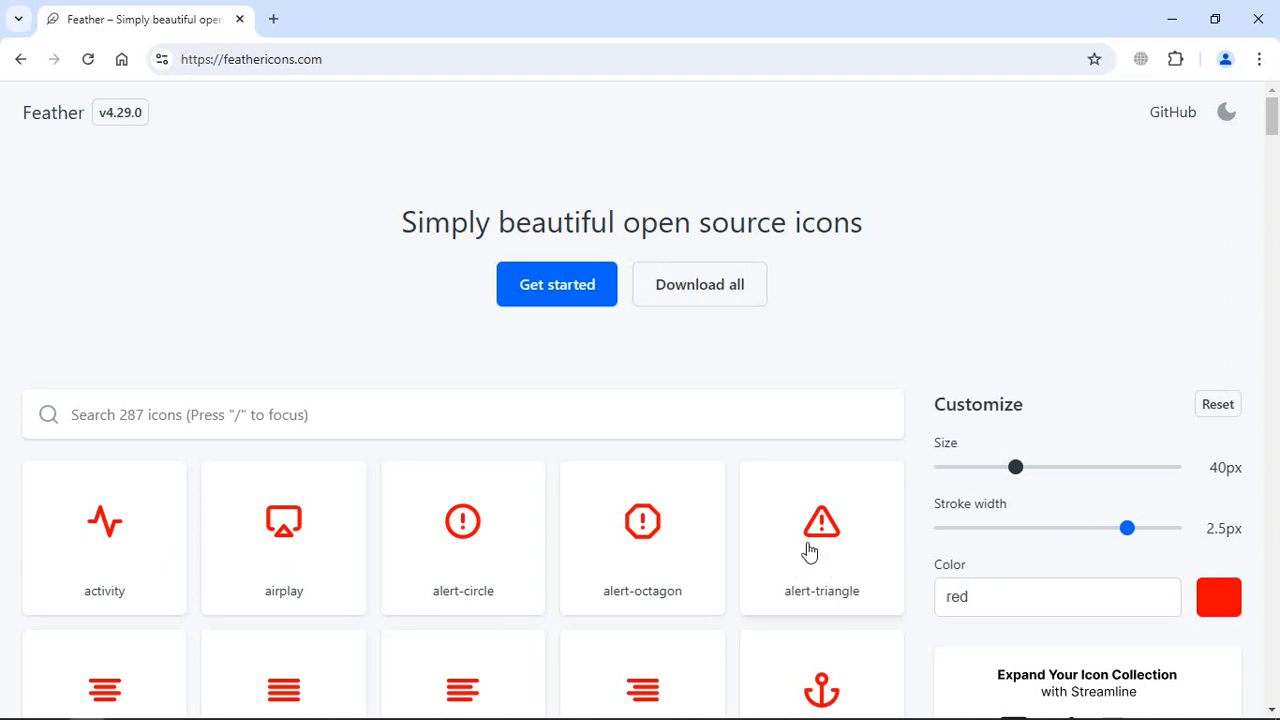
Step: Download the customised alert-triangle icon and confirm it in Chrome's downloads list
click(821, 537)
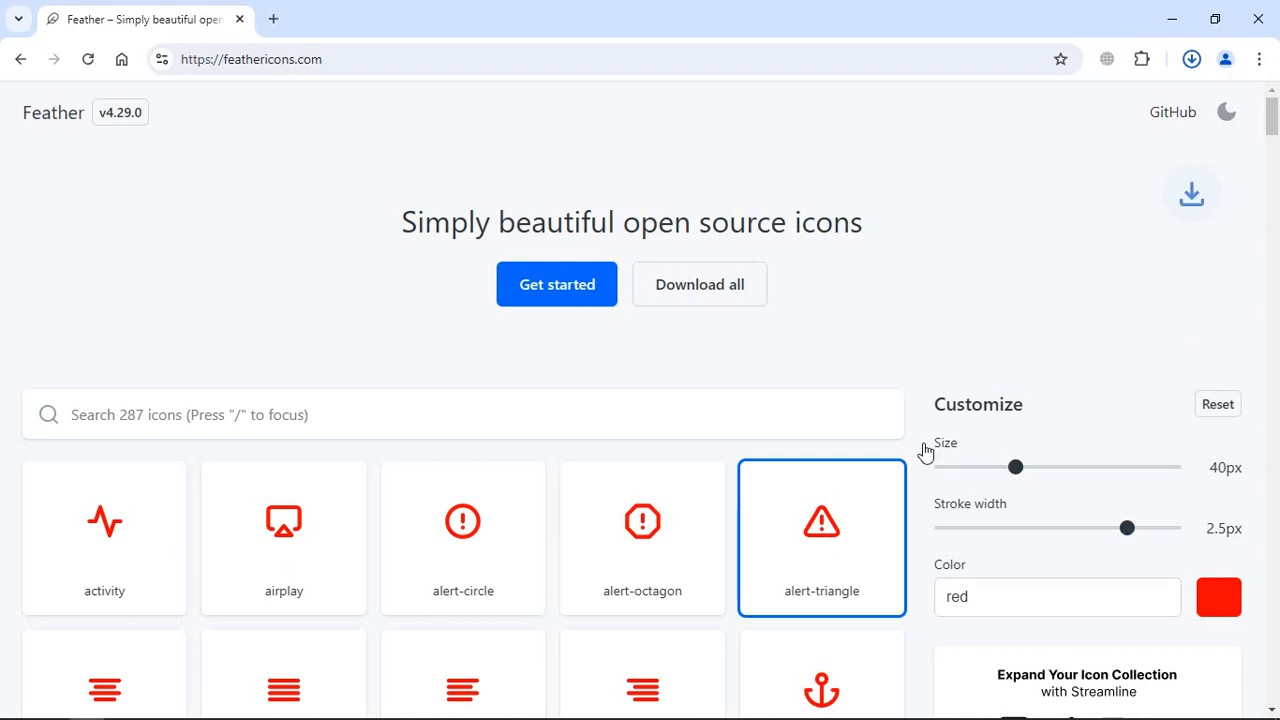
mouse_move(1192, 59)
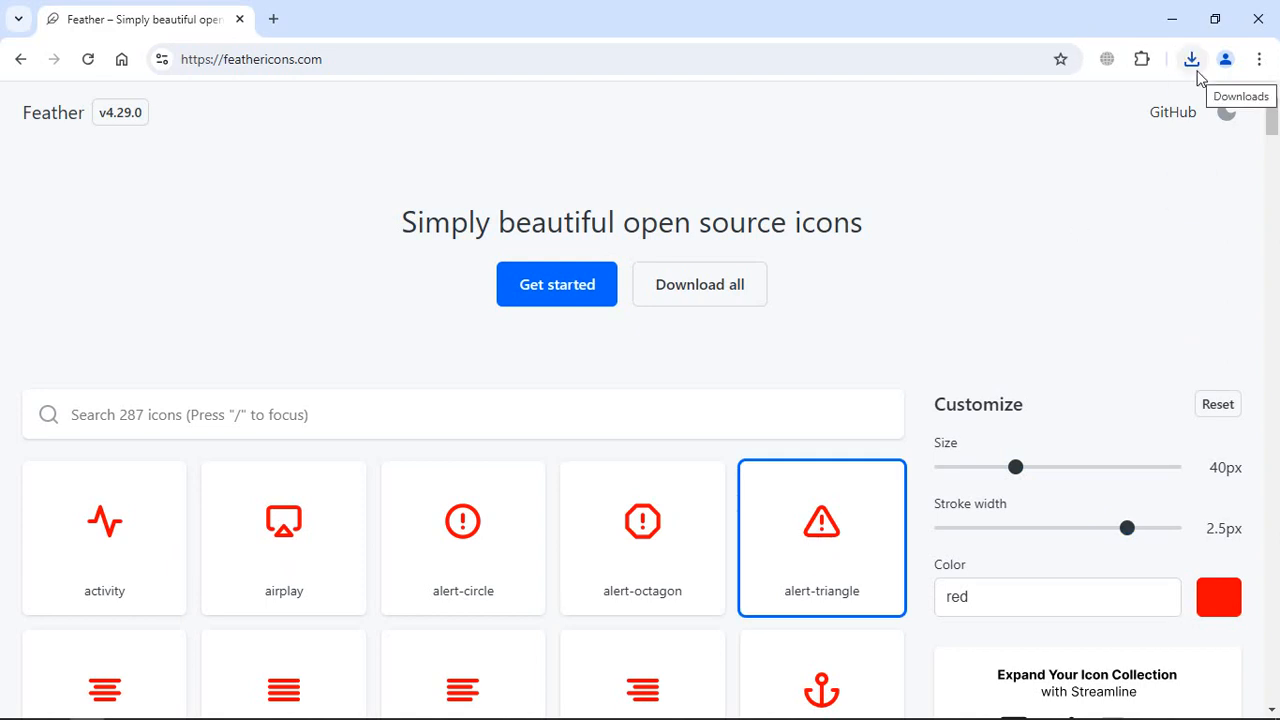
click(1191, 59)
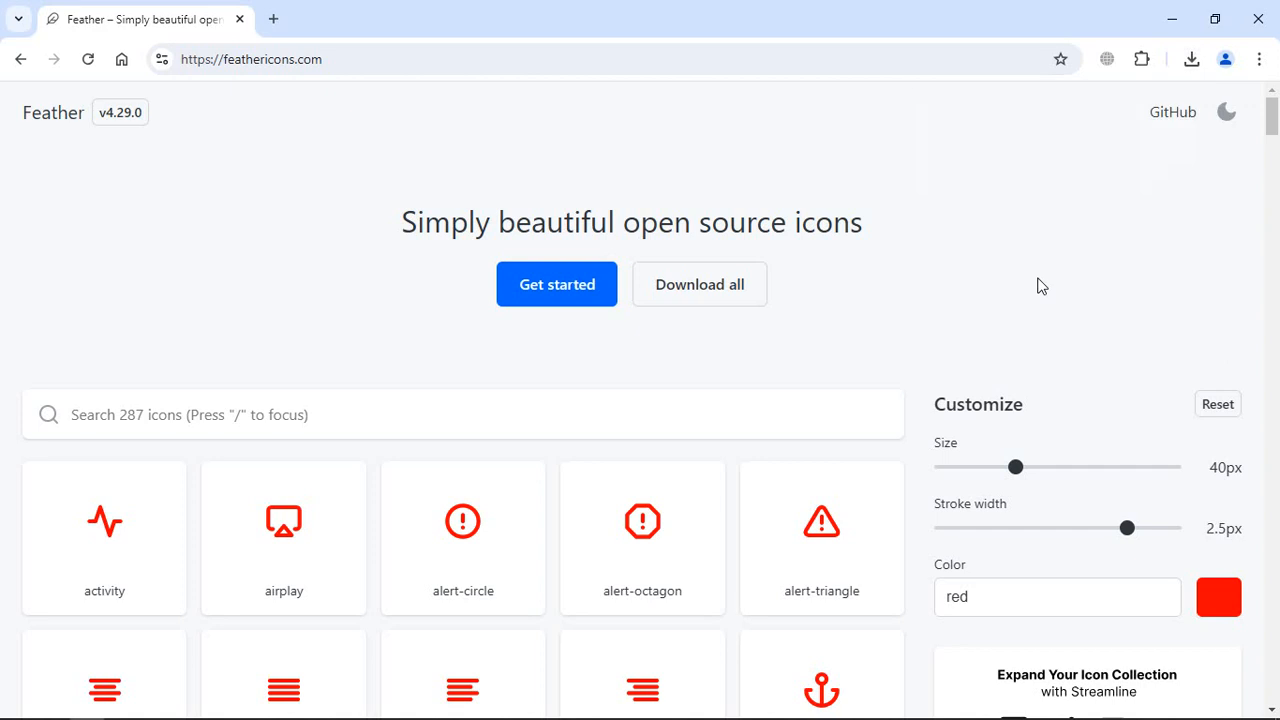
mouse_move(770, 335)
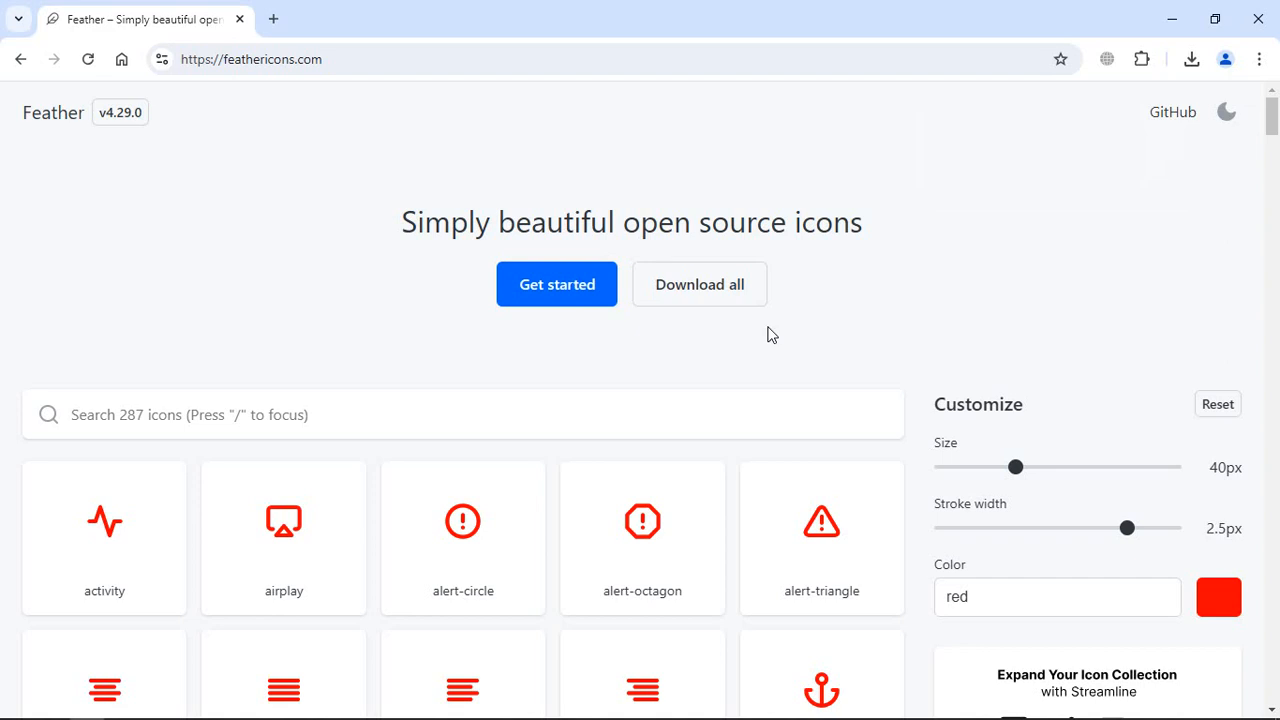
mouse_move(975, 291)
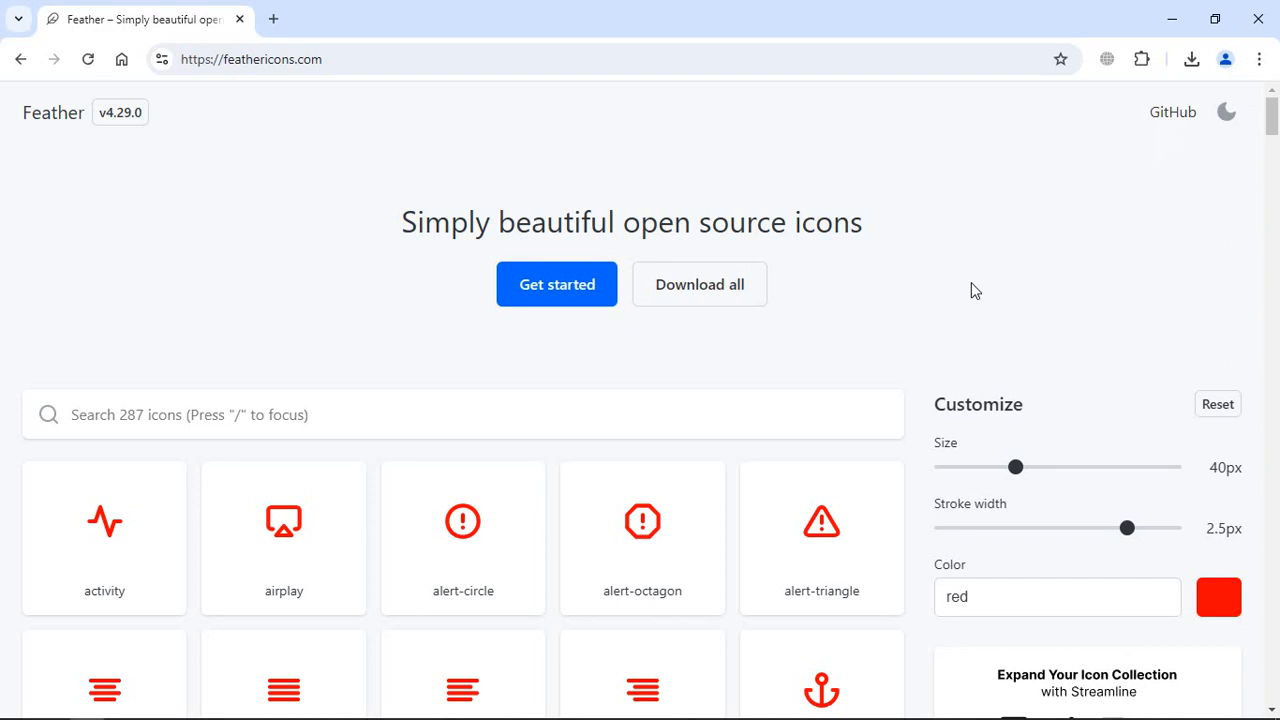
mouse_move(1050, 248)
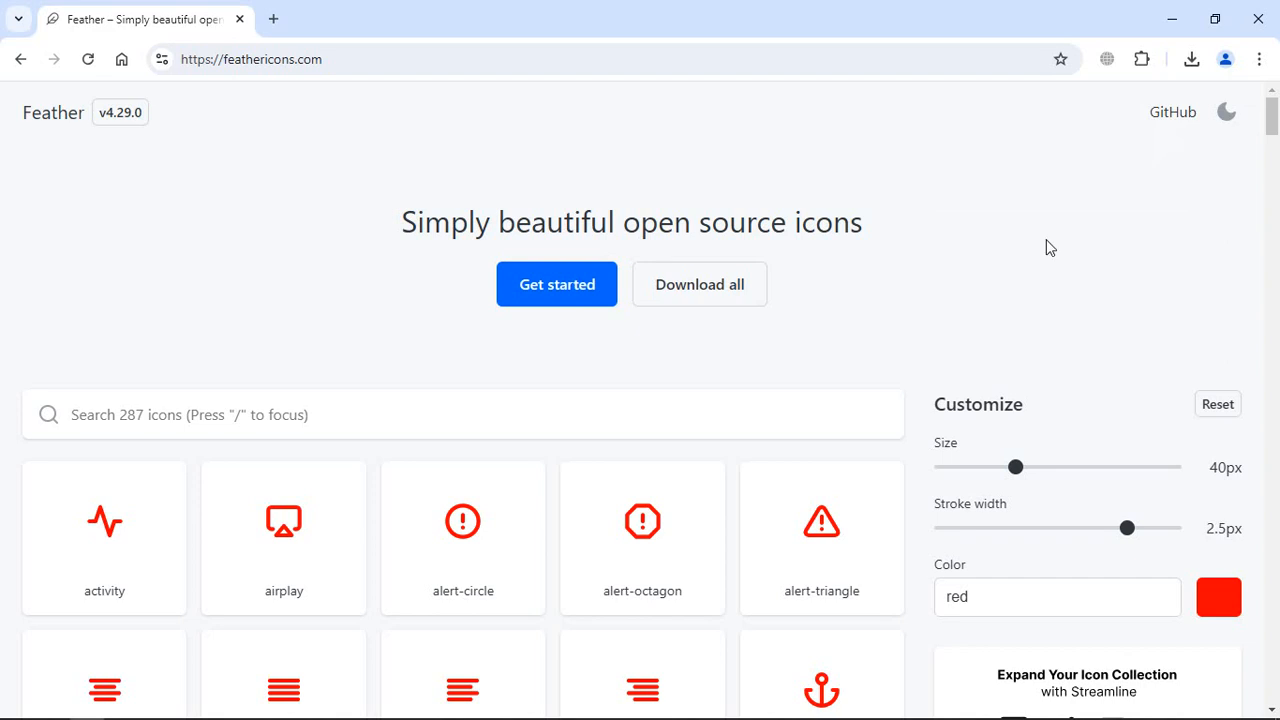
mouse_move(1173, 111)
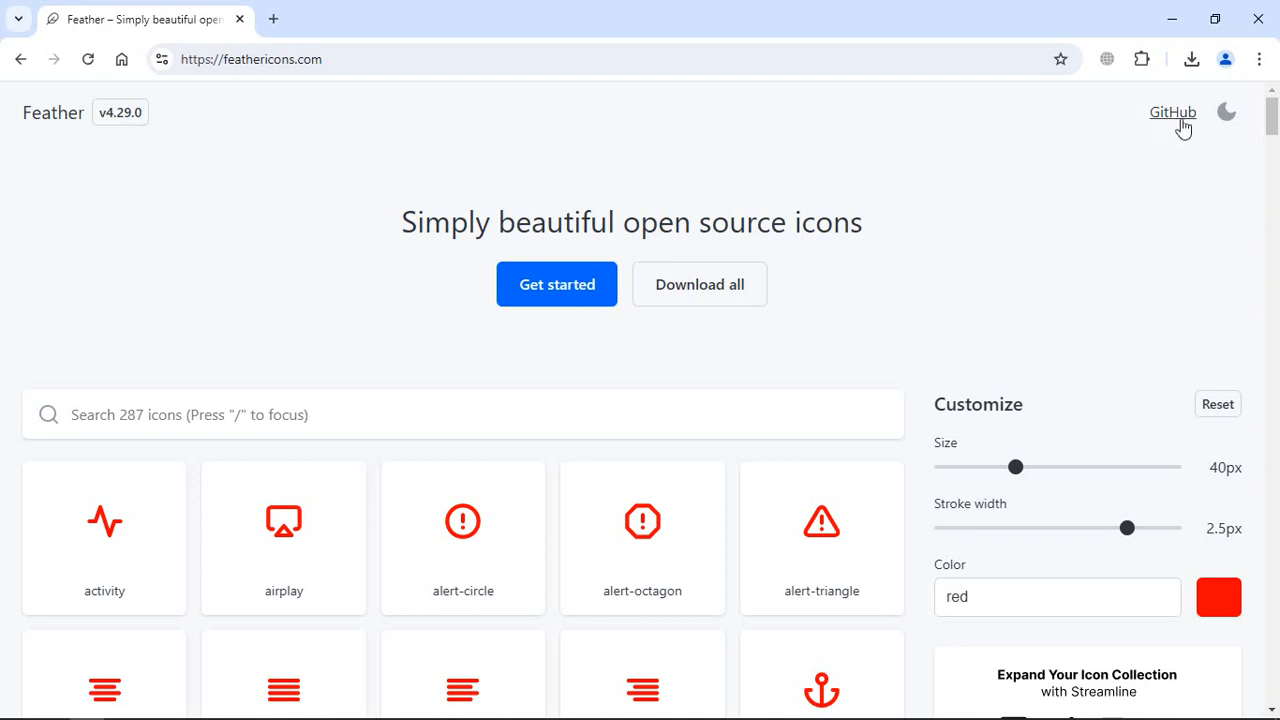
Step: Open Feather's GitHub repository and scroll the README to the Quick start feather.replace() snippet
click(1172, 111)
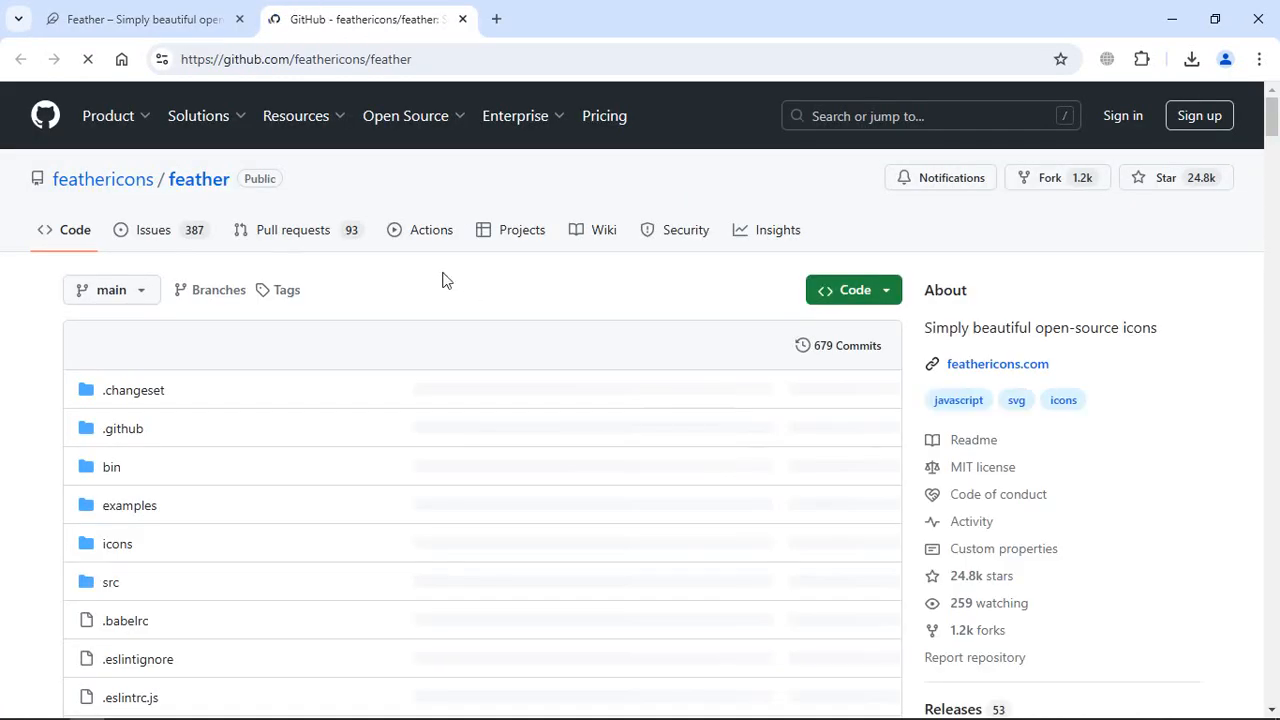
scroll(down, 3)
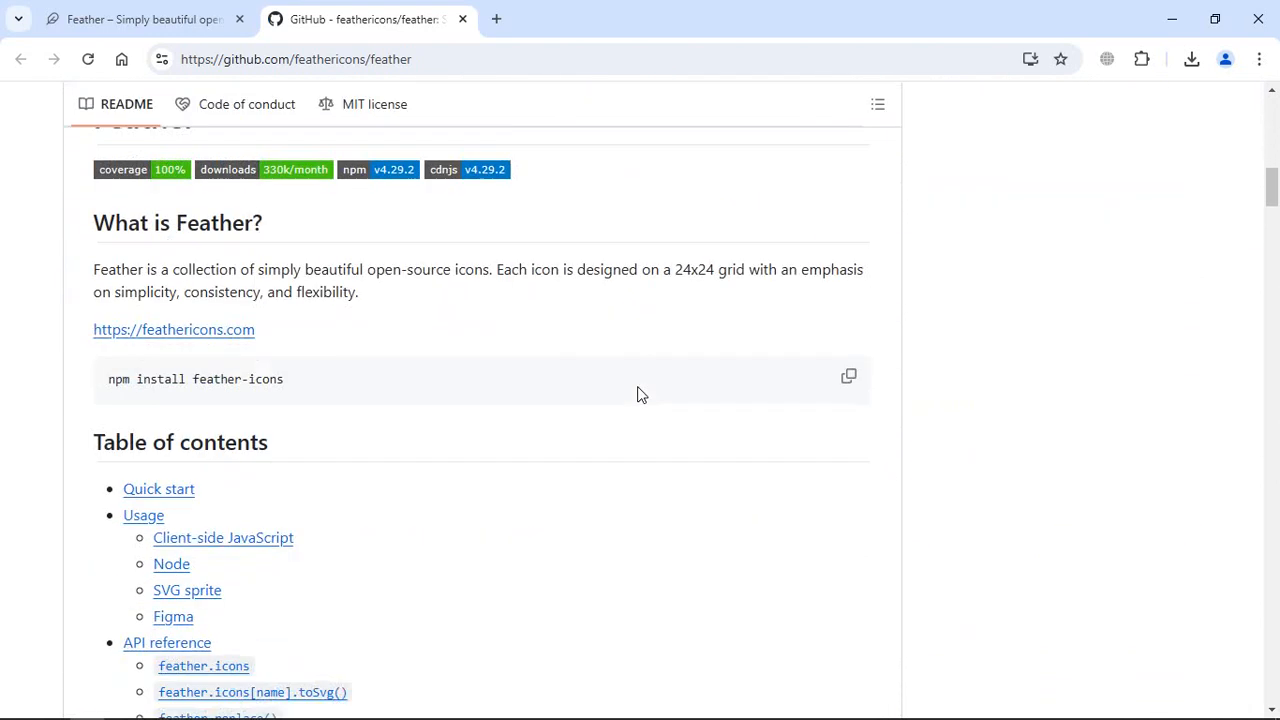
scroll(down, 3)
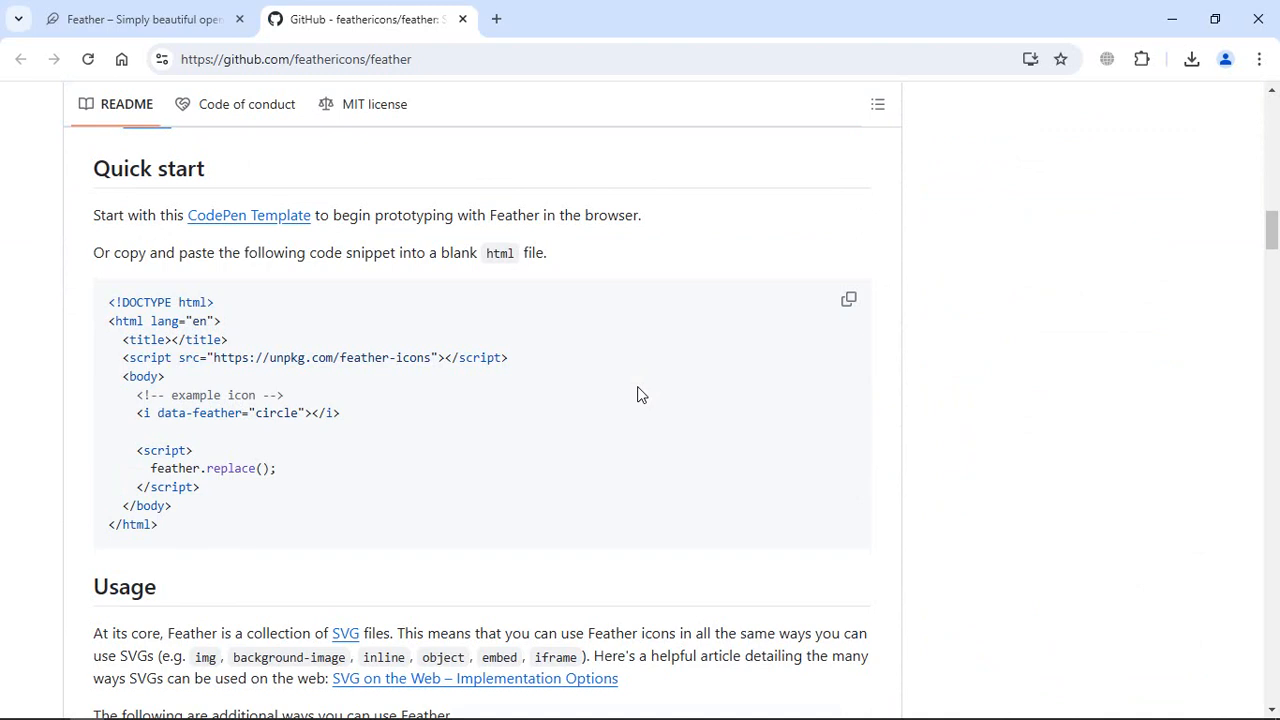
mouse_move(365, 375)
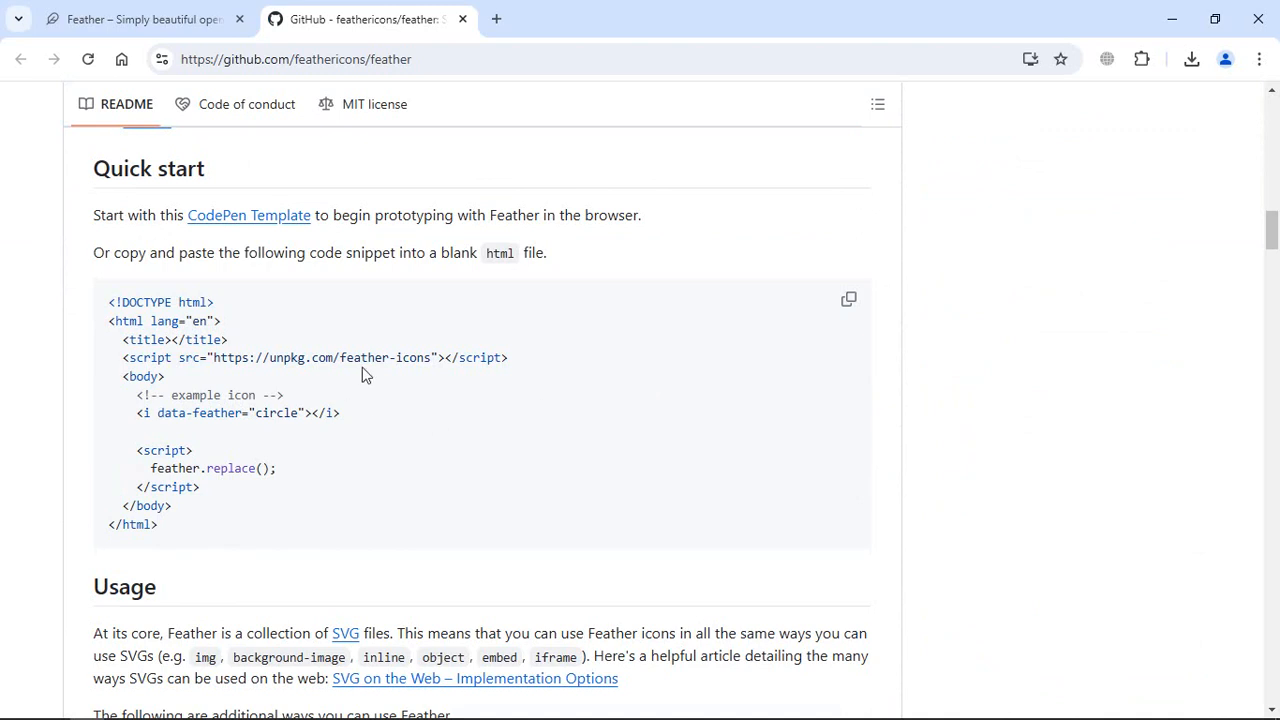
double_click(310, 357)
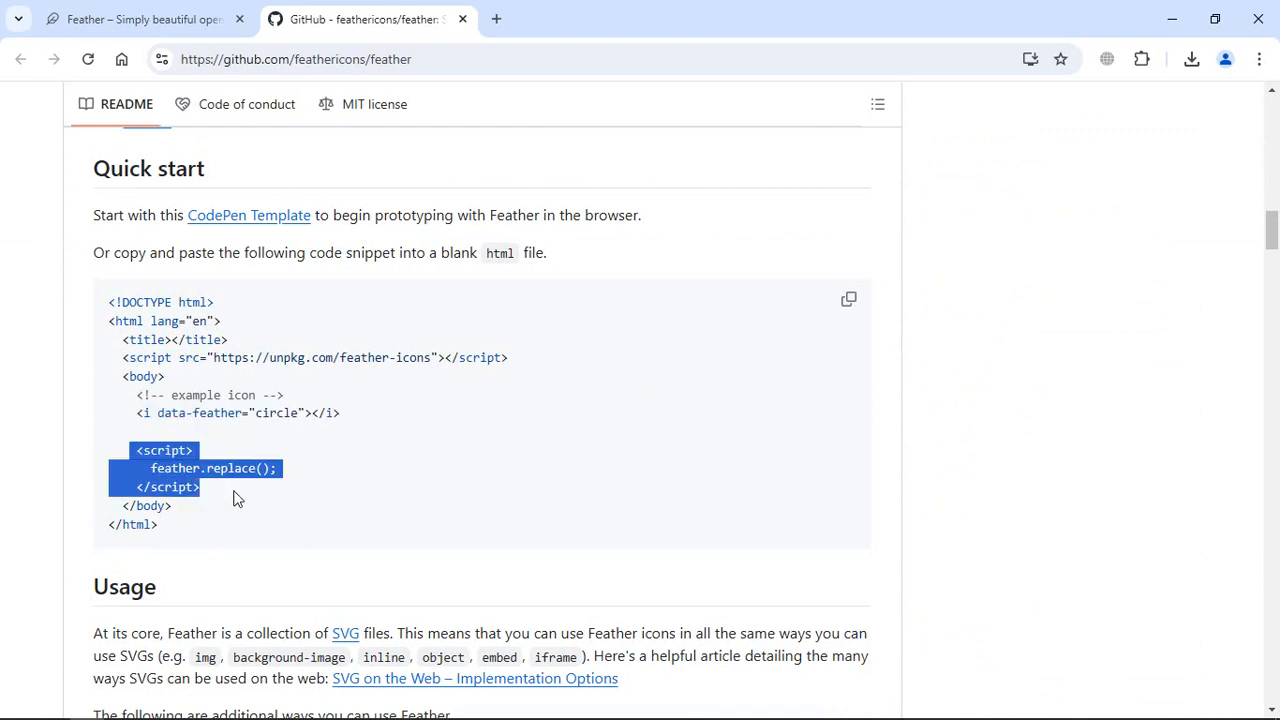
click(350, 478)
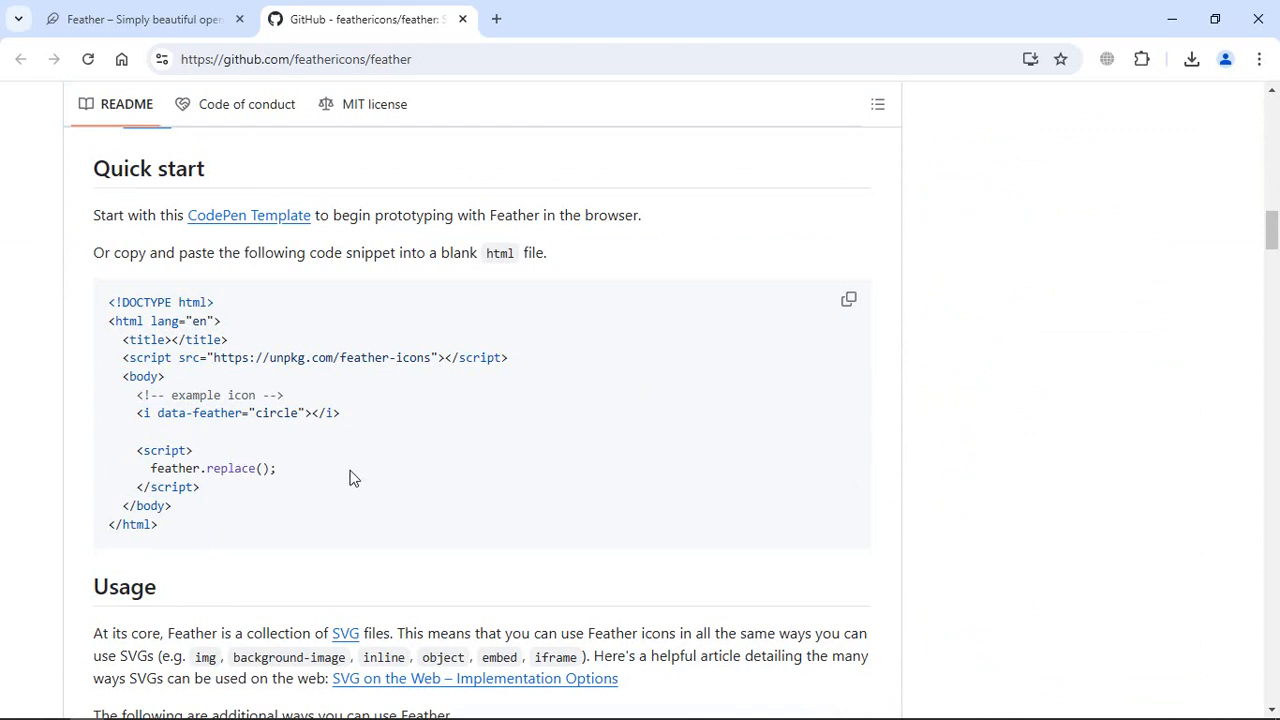
mouse_move(370, 477)
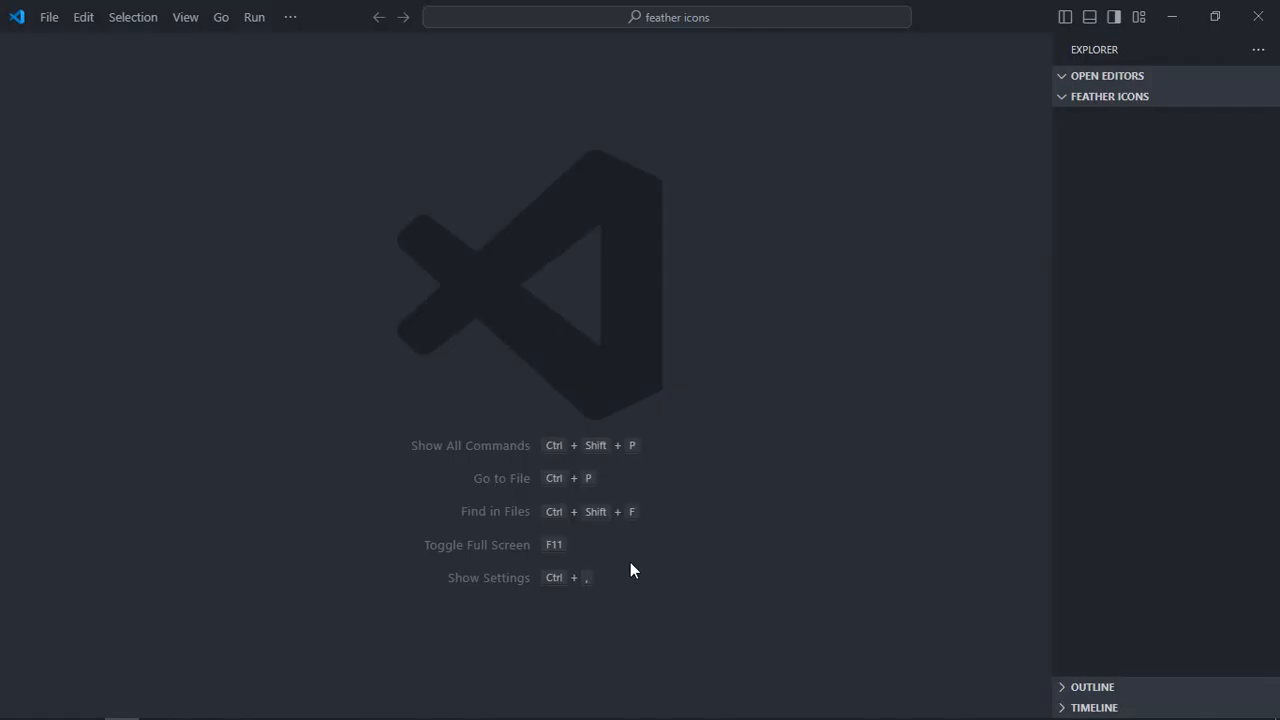
Step: Create index.html with boilerplate loading the unpkg feather-icons script in the head
click(1198, 96)
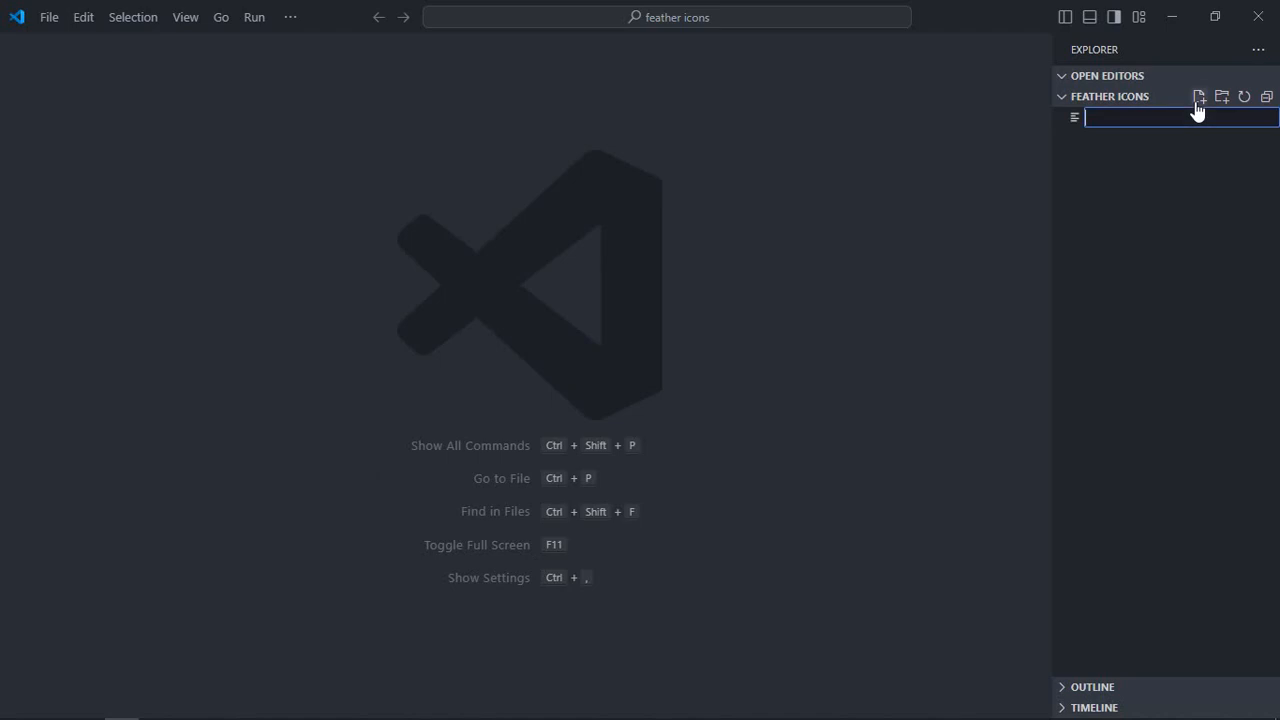
text(index.)
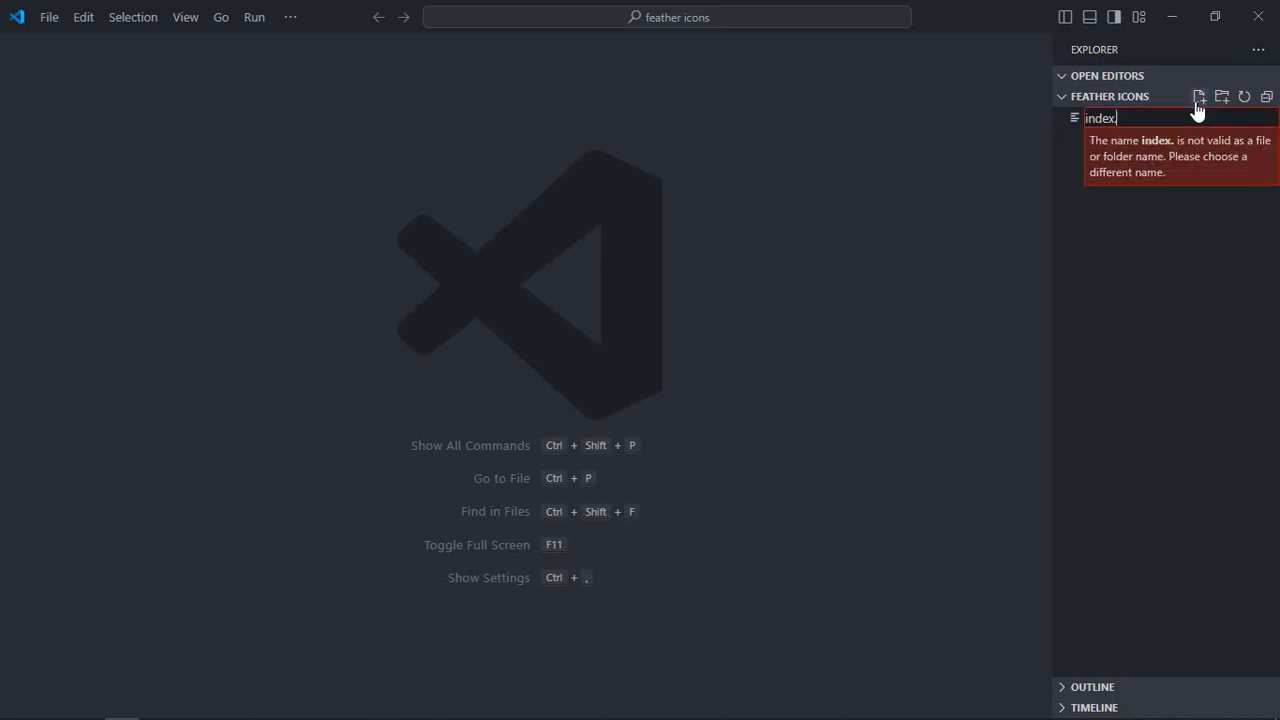
text(html)
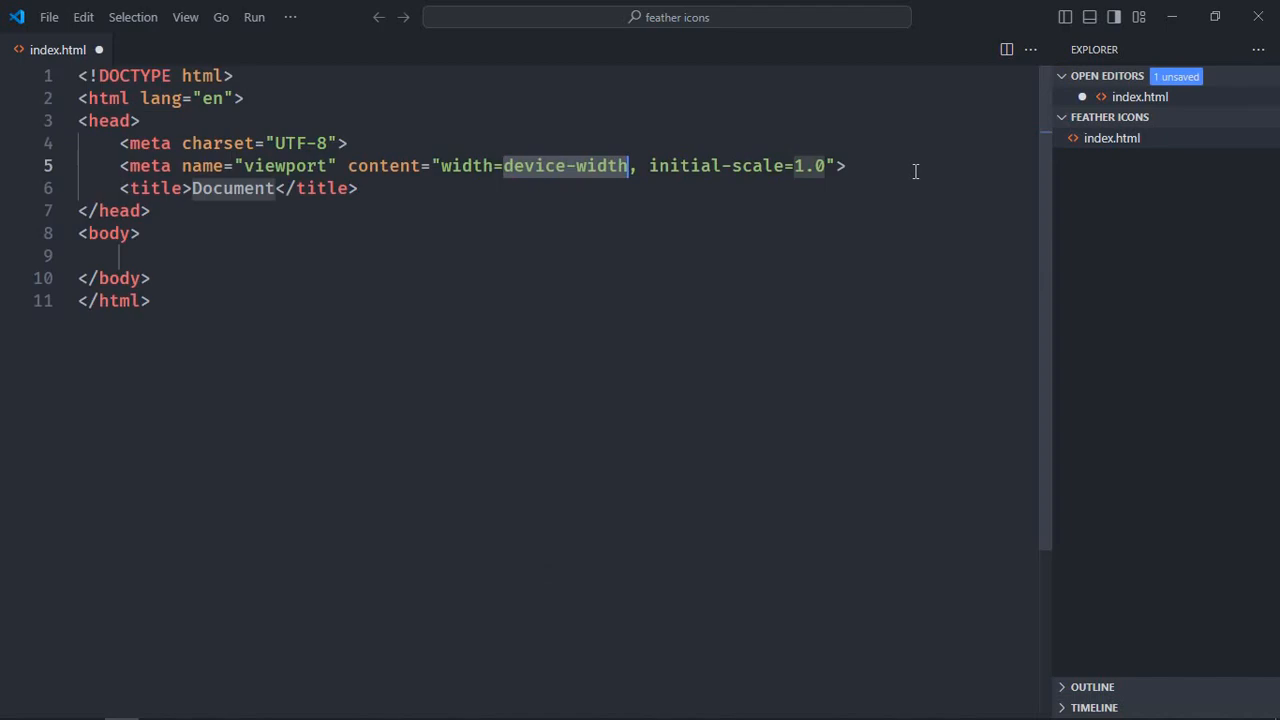
mouse_move(825, 222)
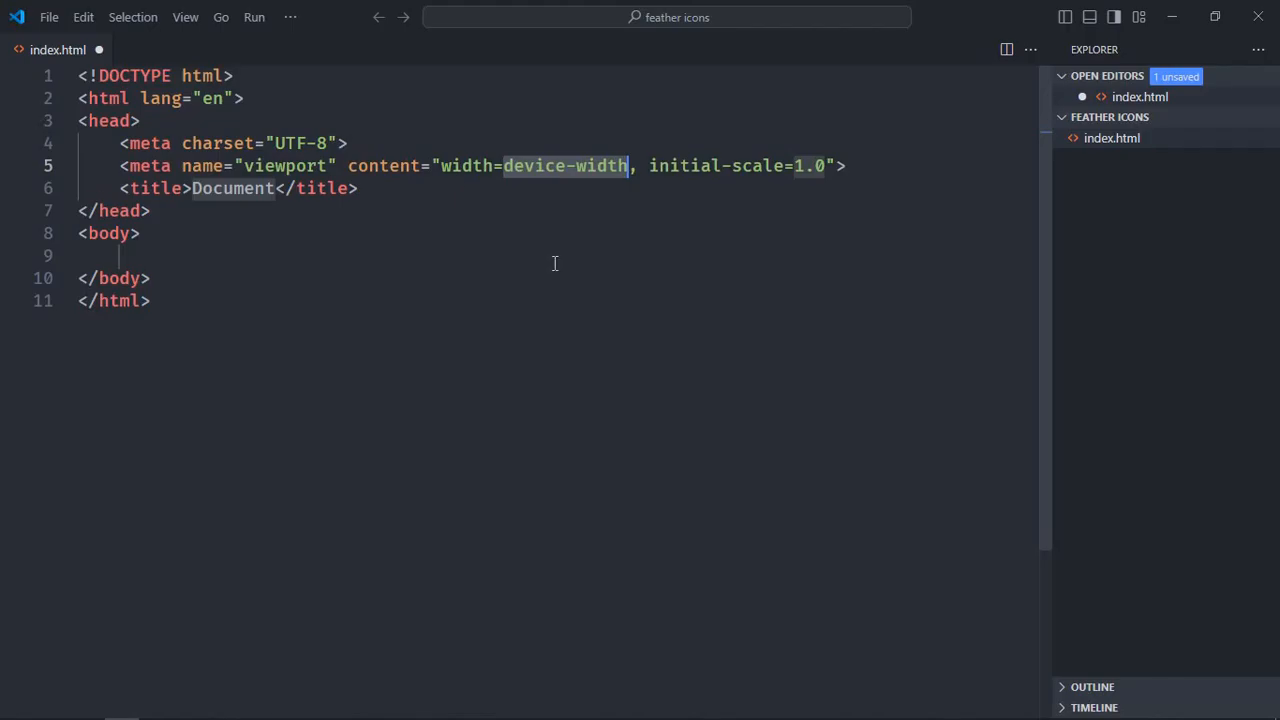
text(<script src="https://unpkg.com/feather-icons"></script>)
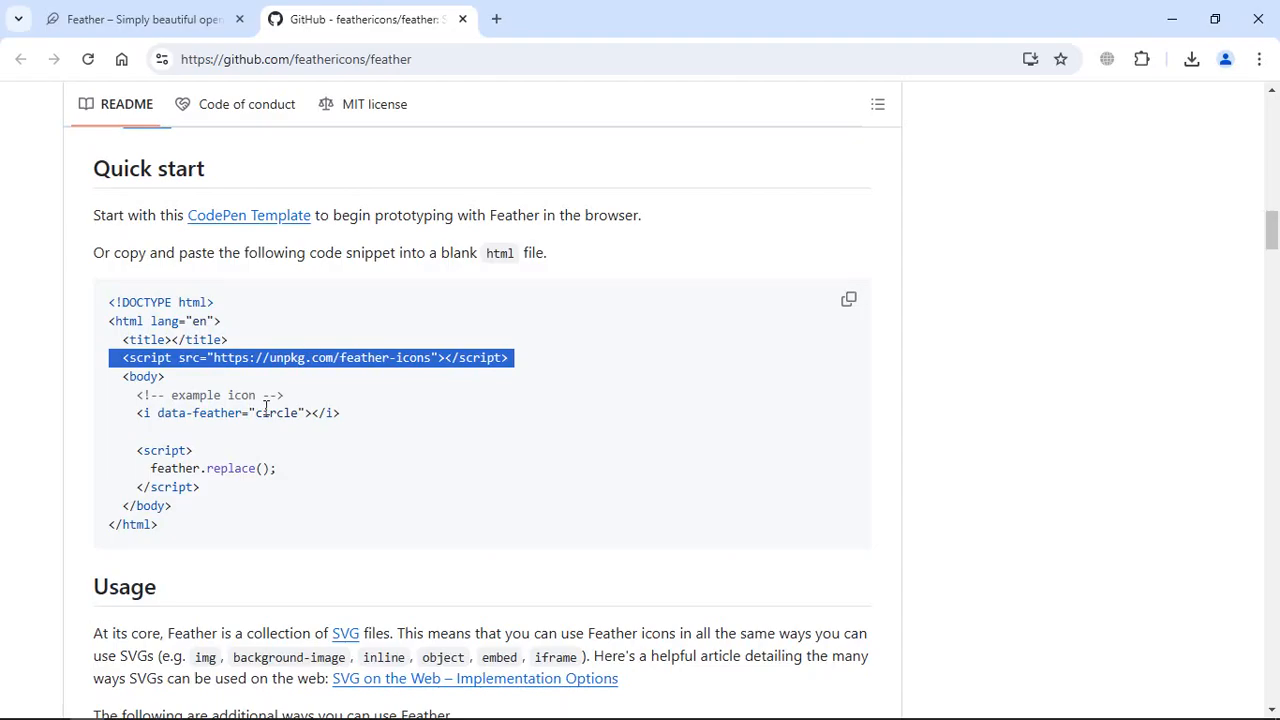
key(alt+tab)
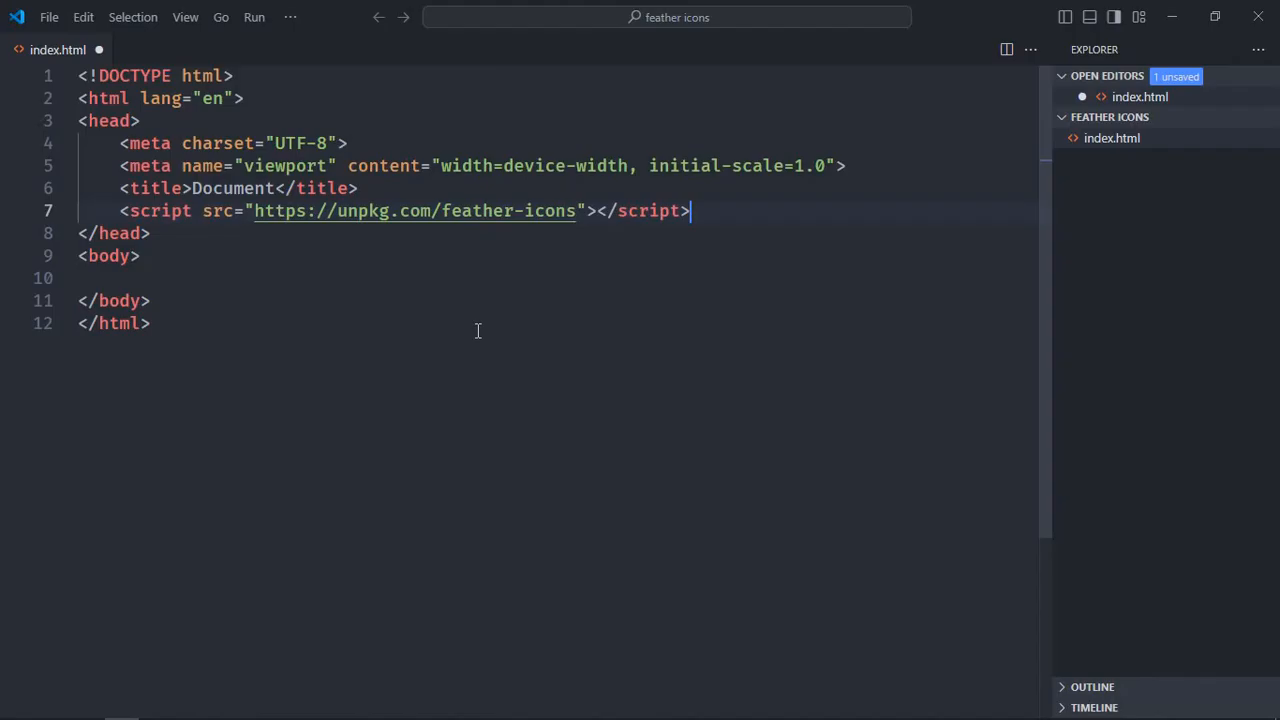
key(Enter)
text(<div>)
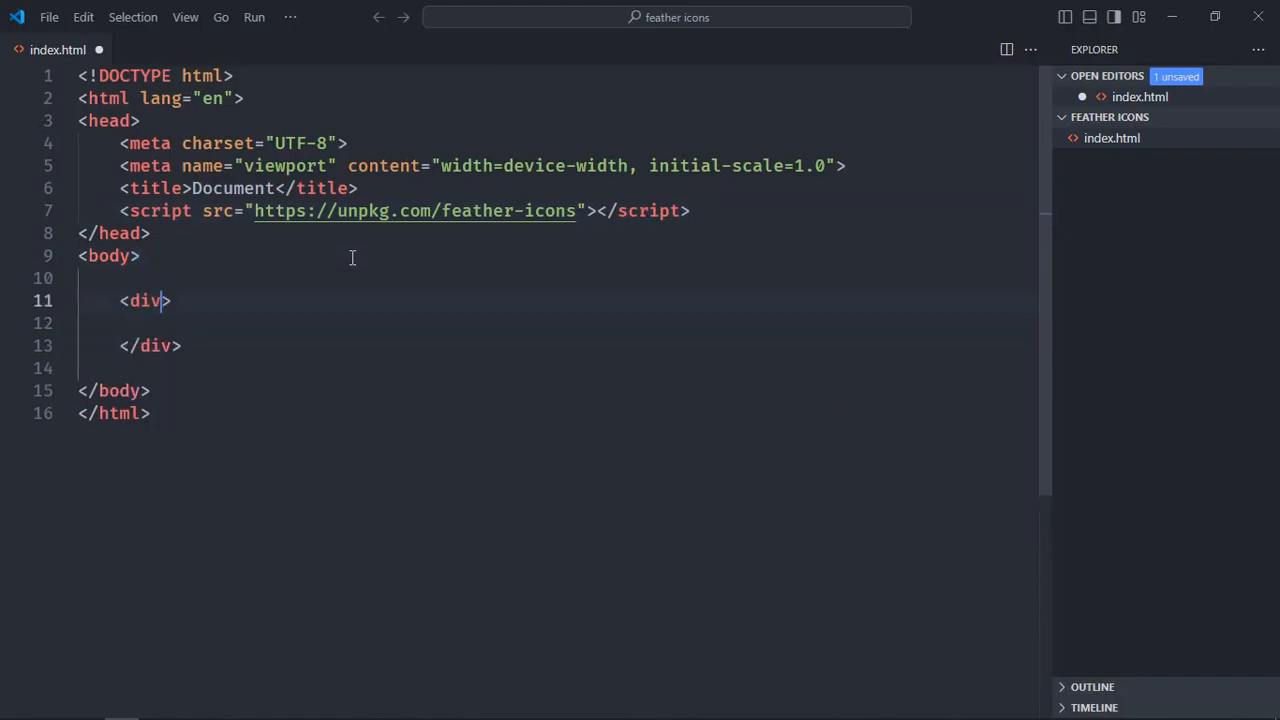
Step: Add a text-align: center div with a circle icon and feather.replace() script, then save
text(style="t")
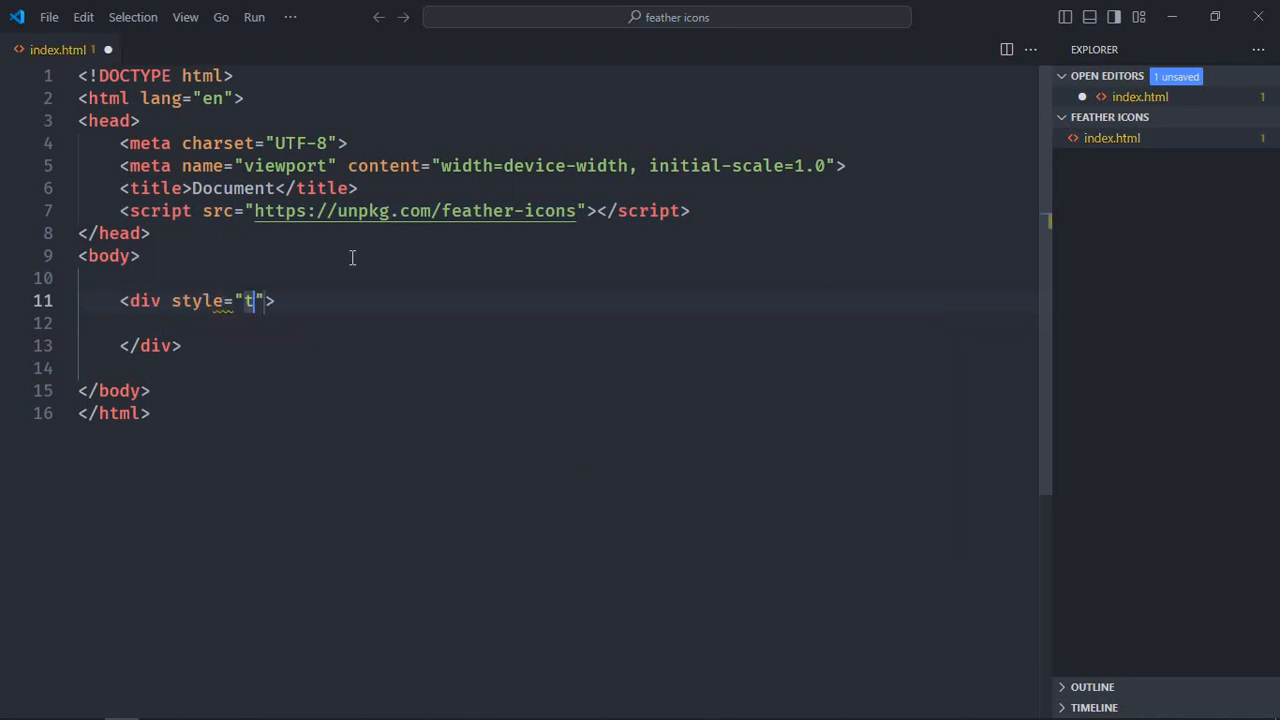
text(ext-align: center;)
text(feather.replace();)
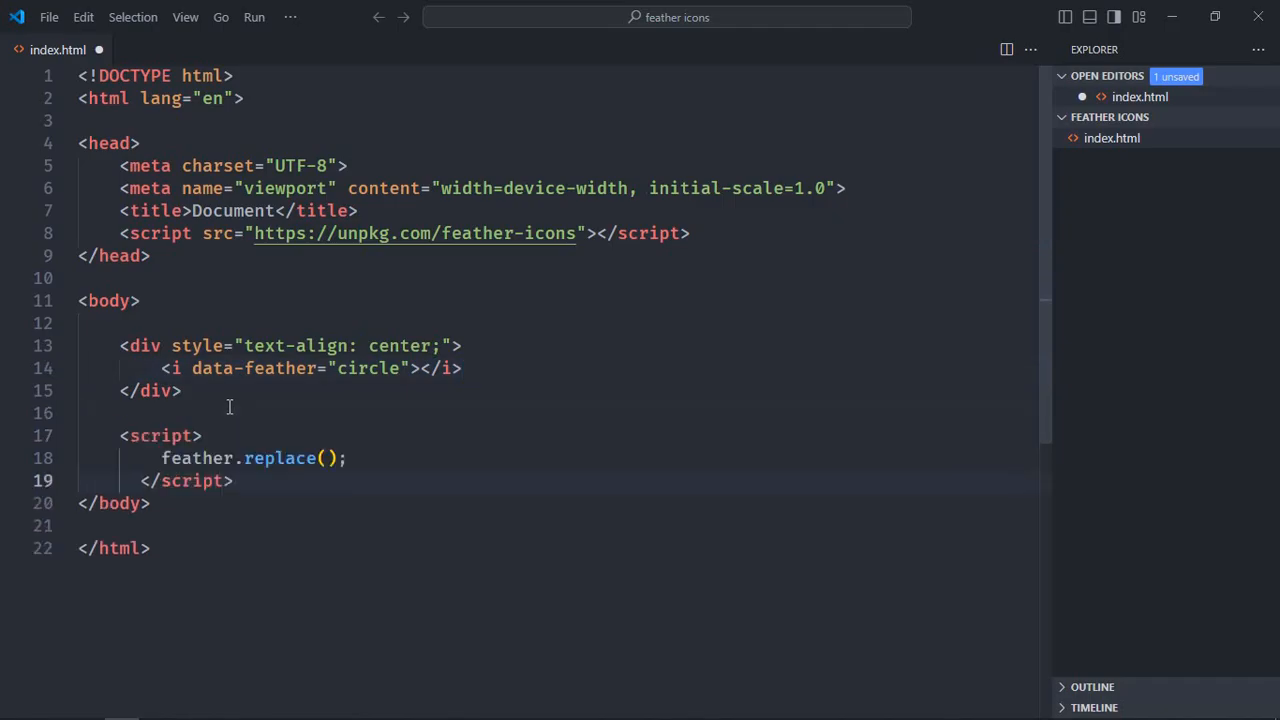
key(ctrl+s)
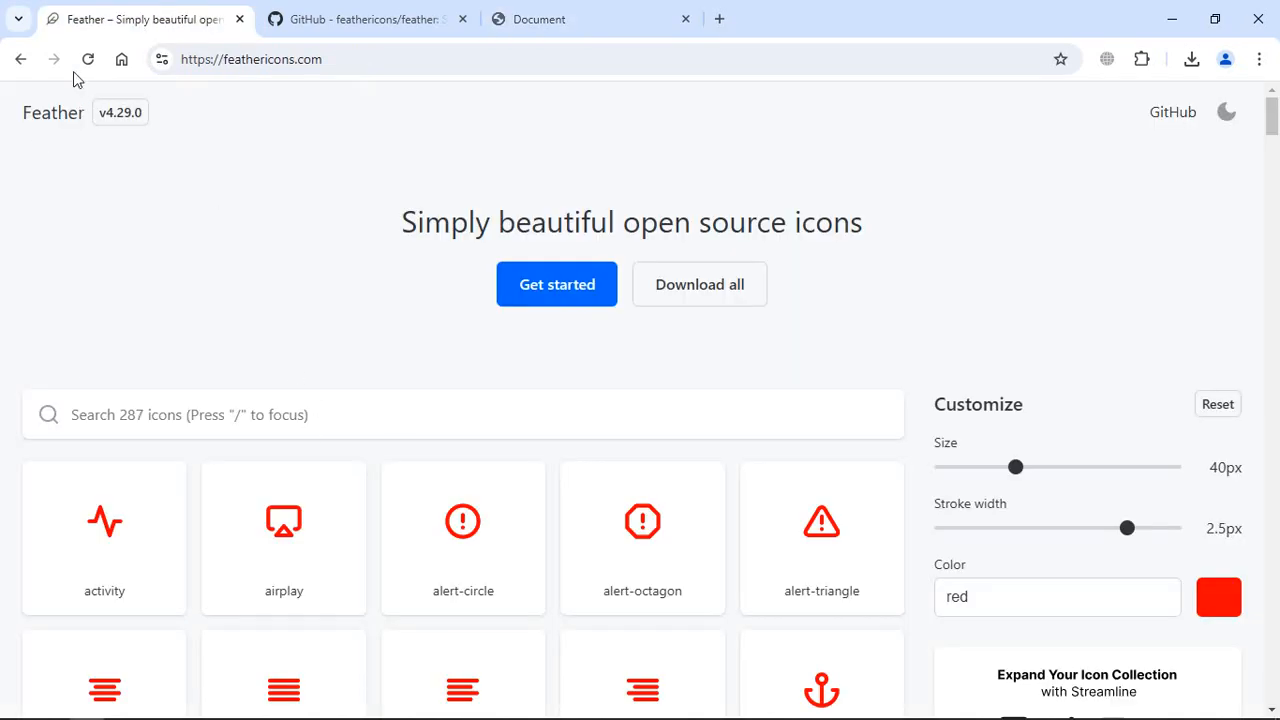
Step: Reset Feather's Customize panel to defaults and search icons for 'box'
click(1217, 404)
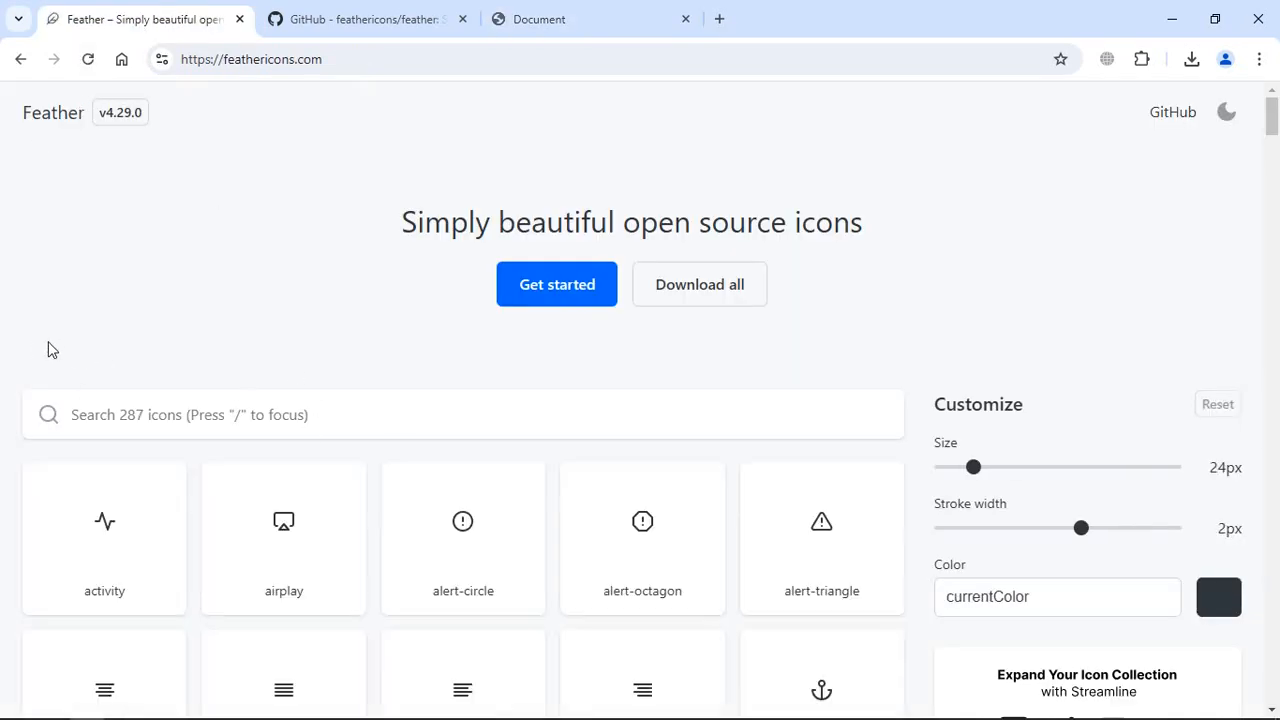
scroll(down, 3)
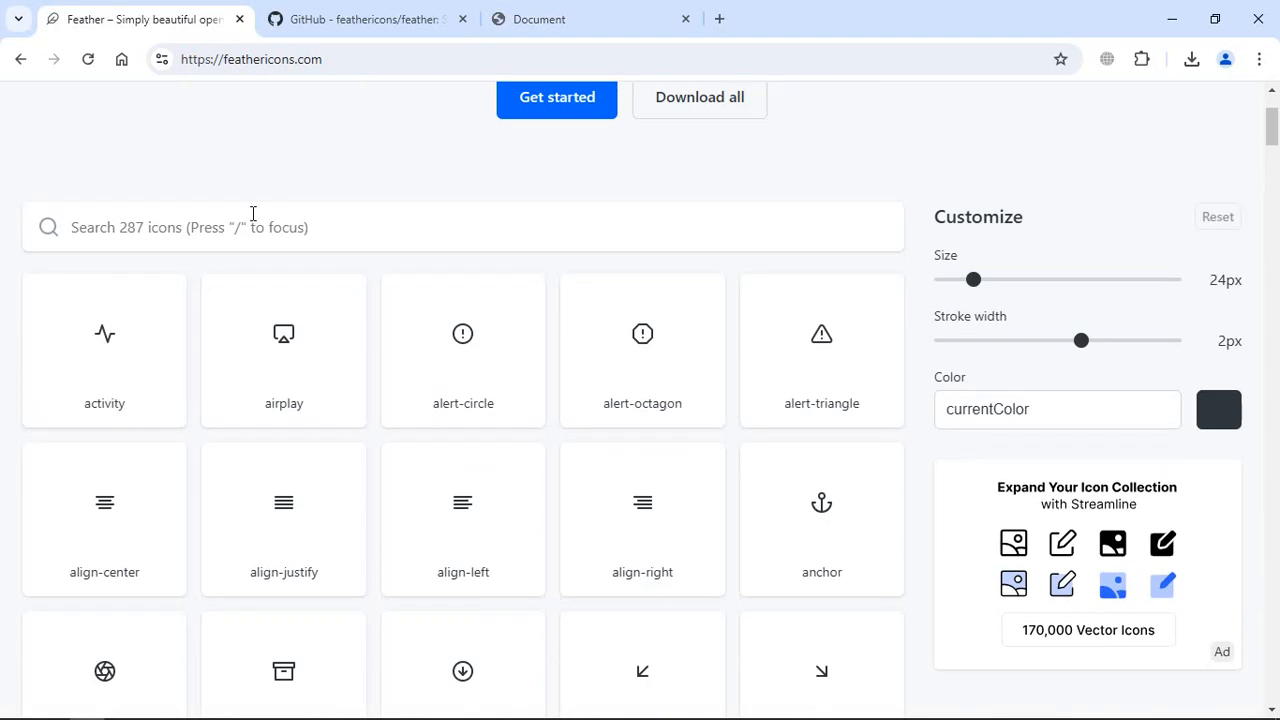
text(b)
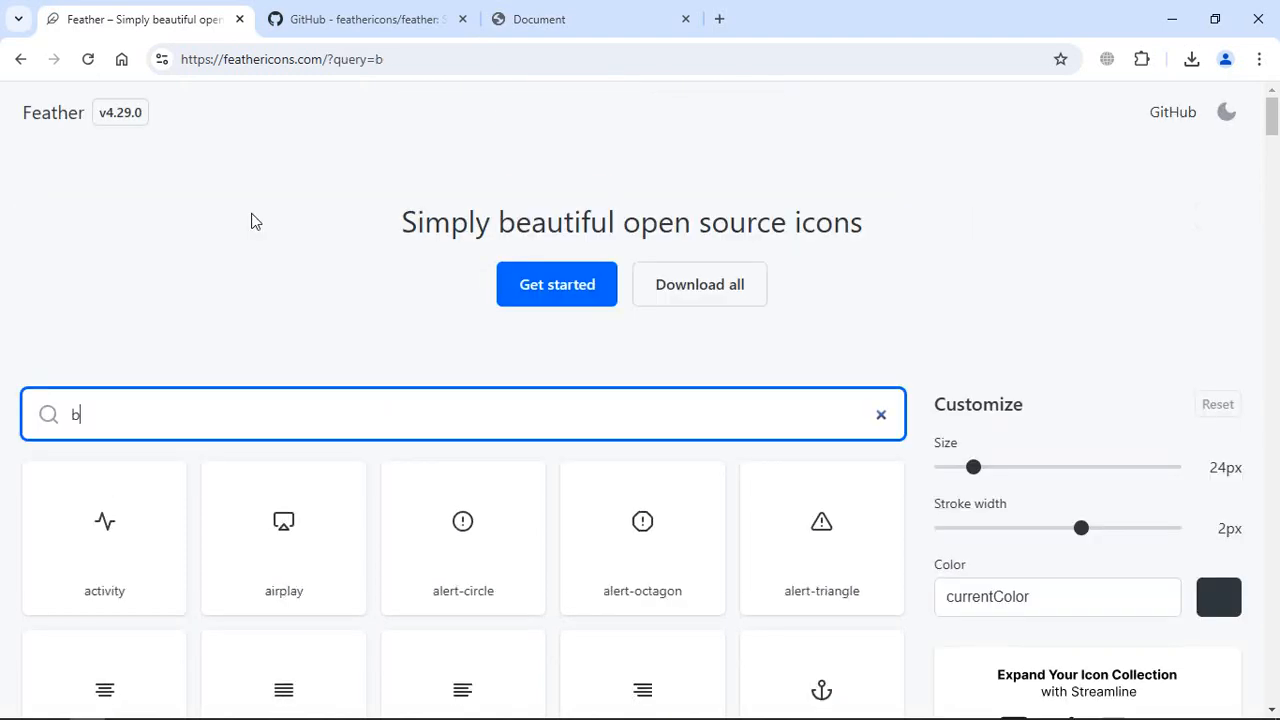
text(ox)
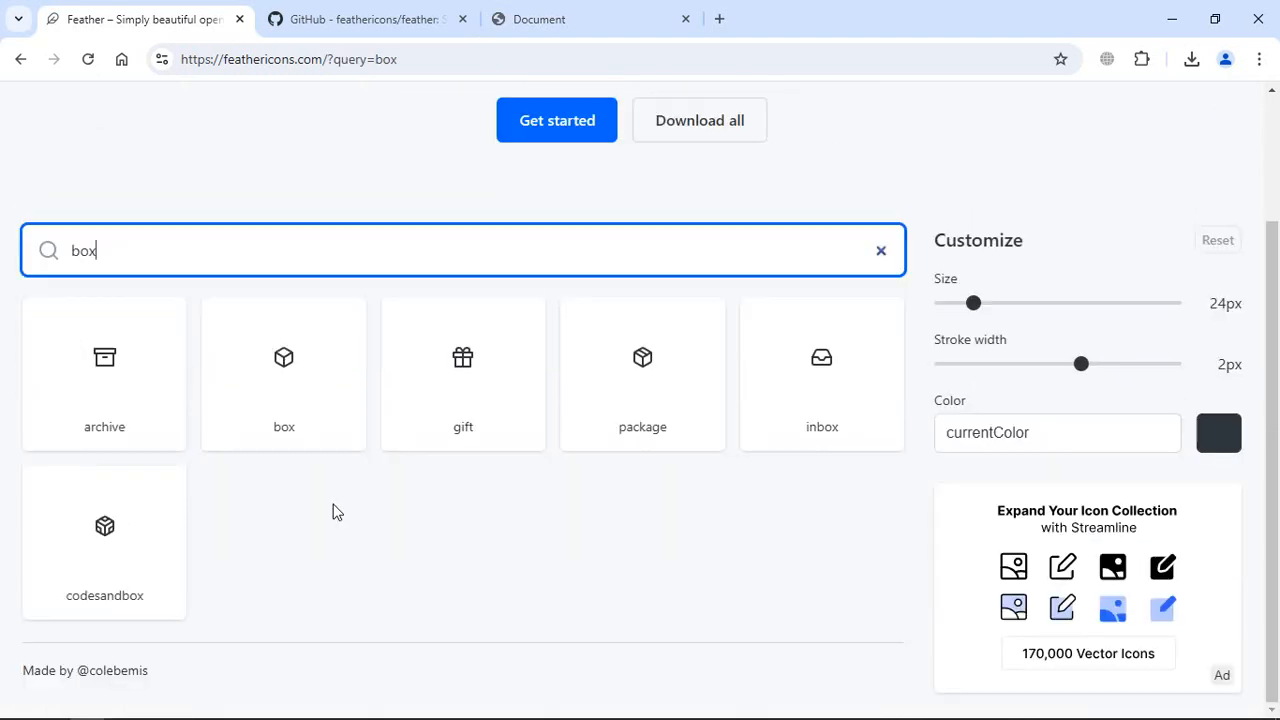
mouse_move(307, 447)
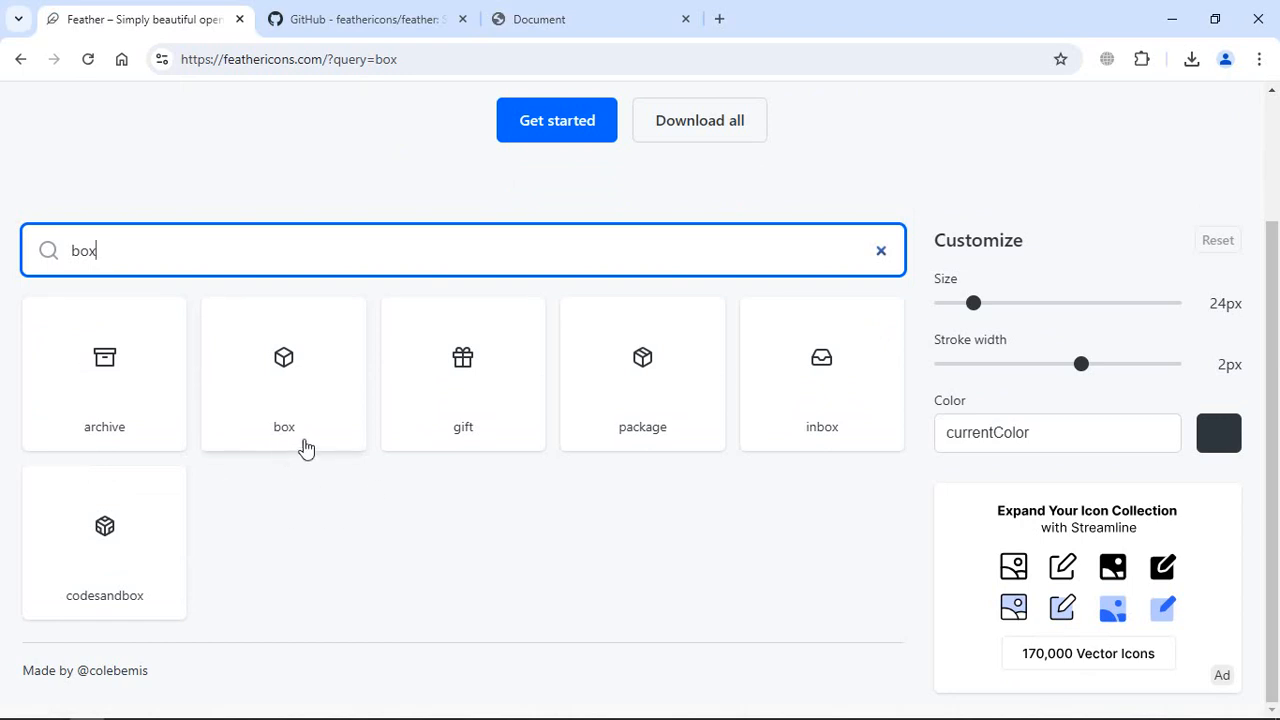
mouse_move(640, 446)
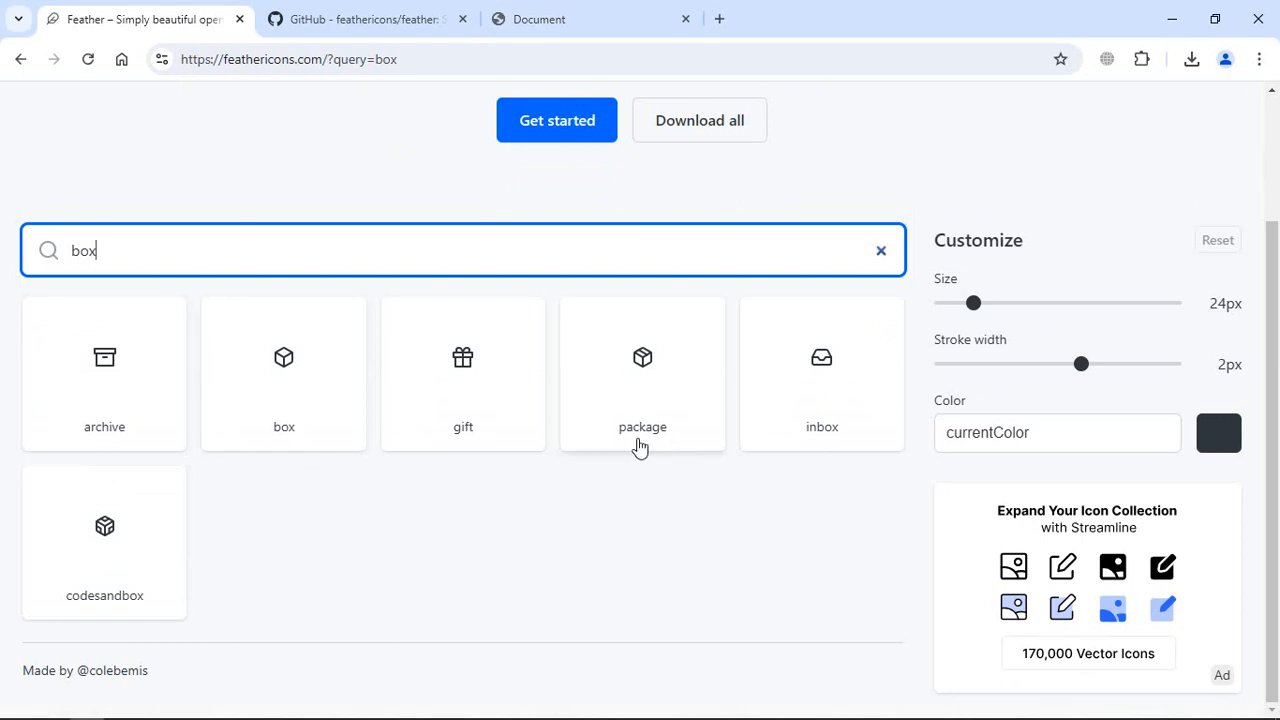
mouse_move(307, 446)
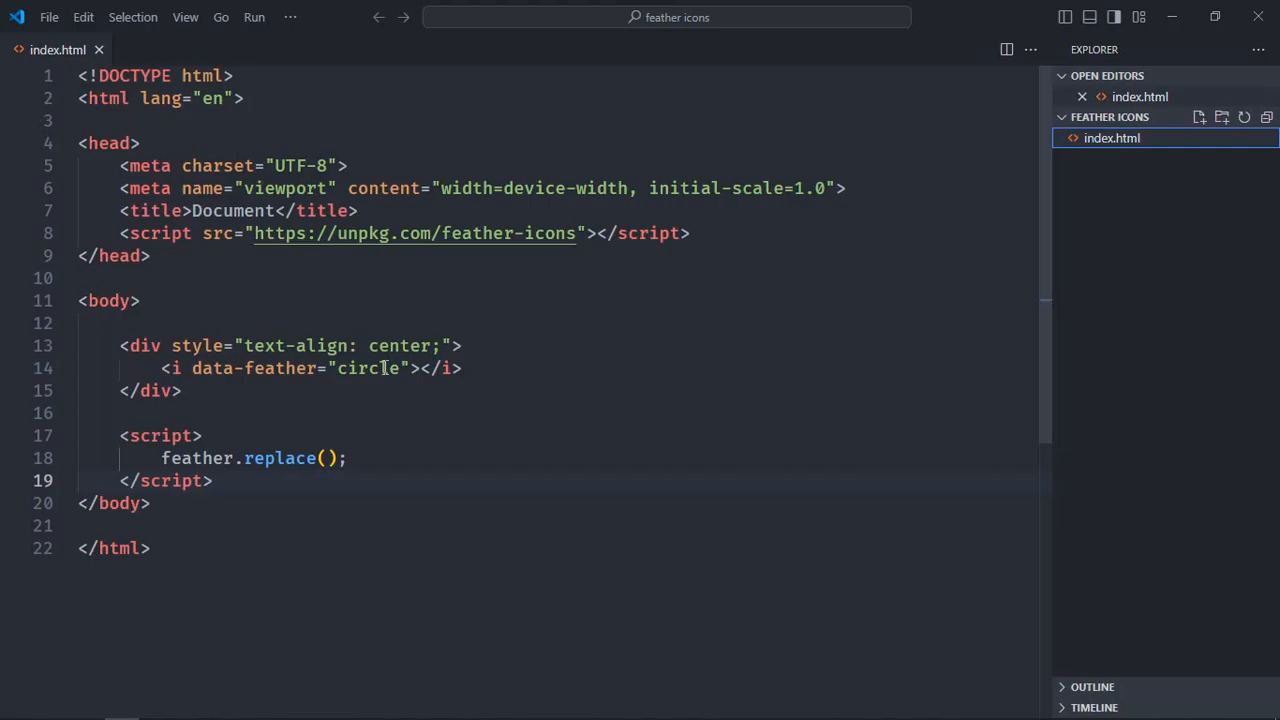
Step: Change the data-feather attribute on line 14 from circle to box
text(box)
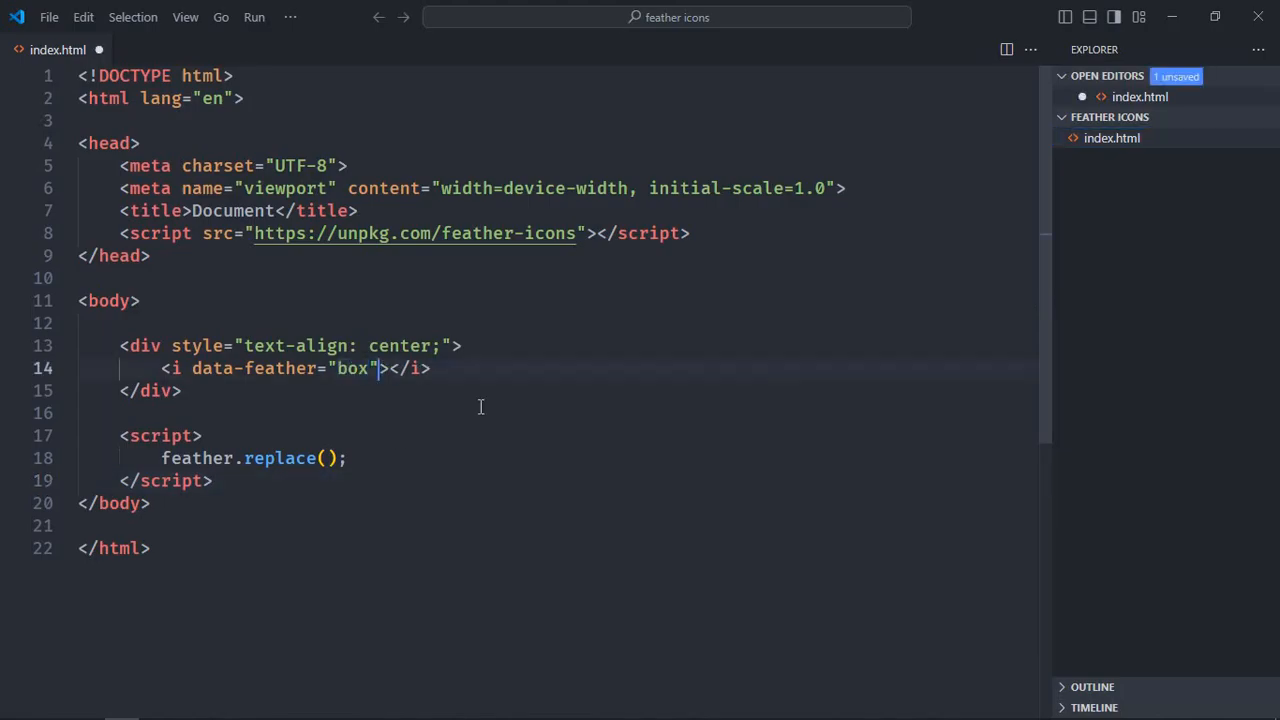
key(ctrl+s)
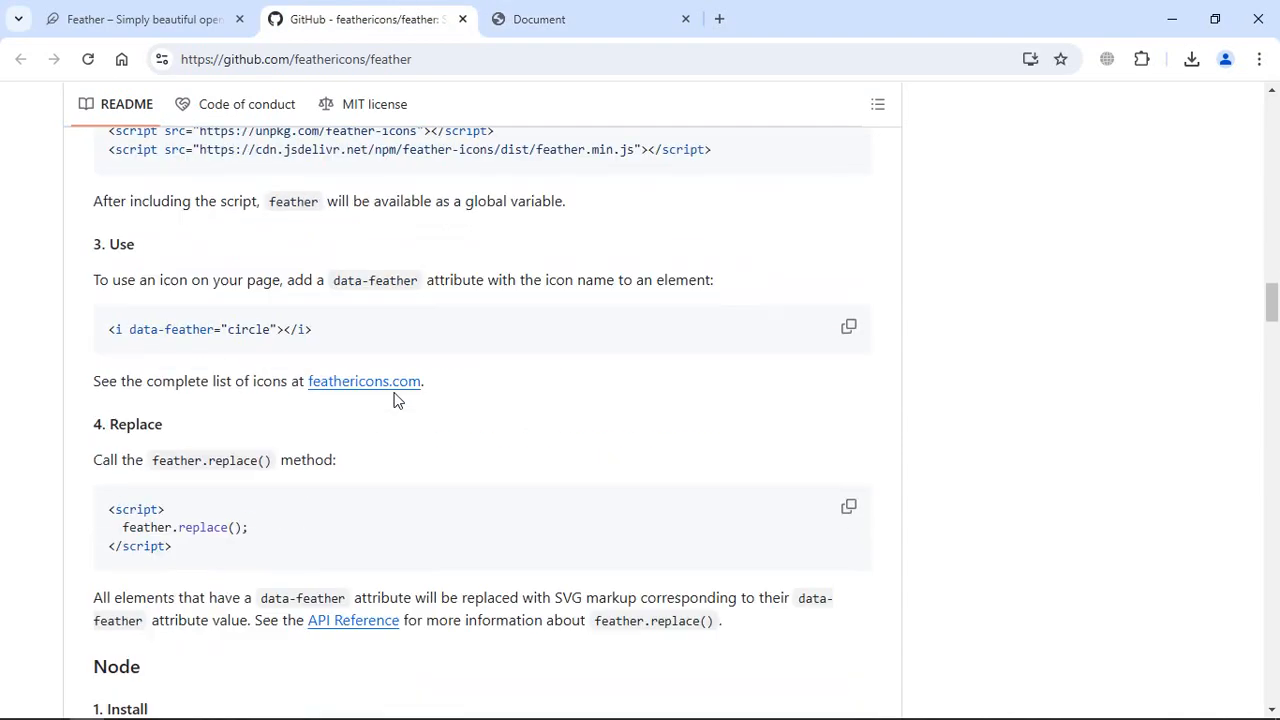
Step: Scroll the Feather README to the SVG sprite example with width, height, fill and stroke
scroll(down, 3)
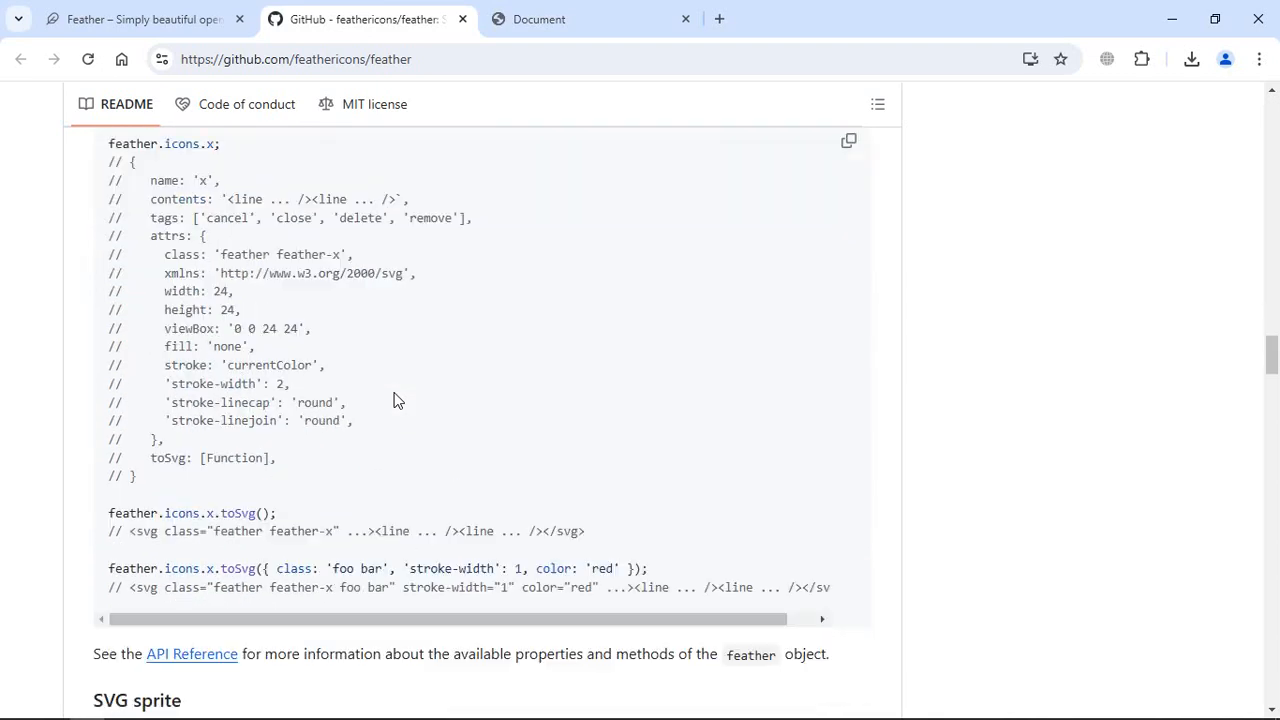
scroll(up, 3)
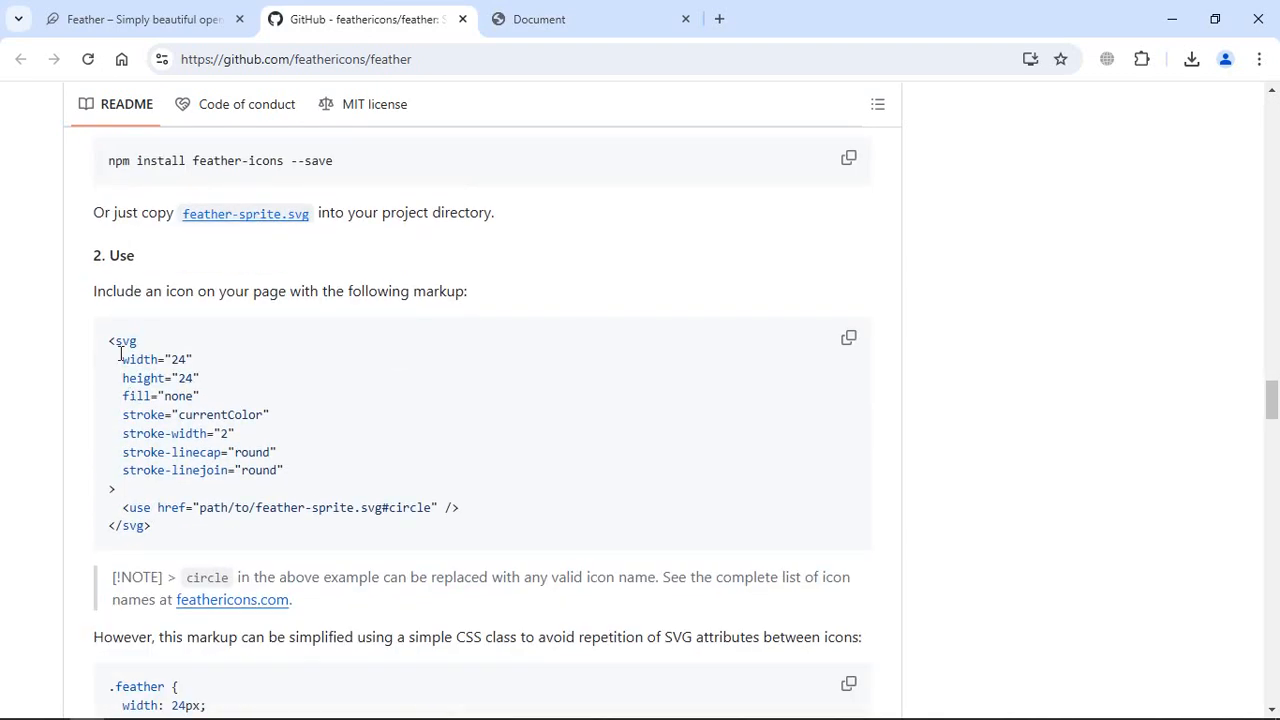
drag(122, 359, 199, 378)
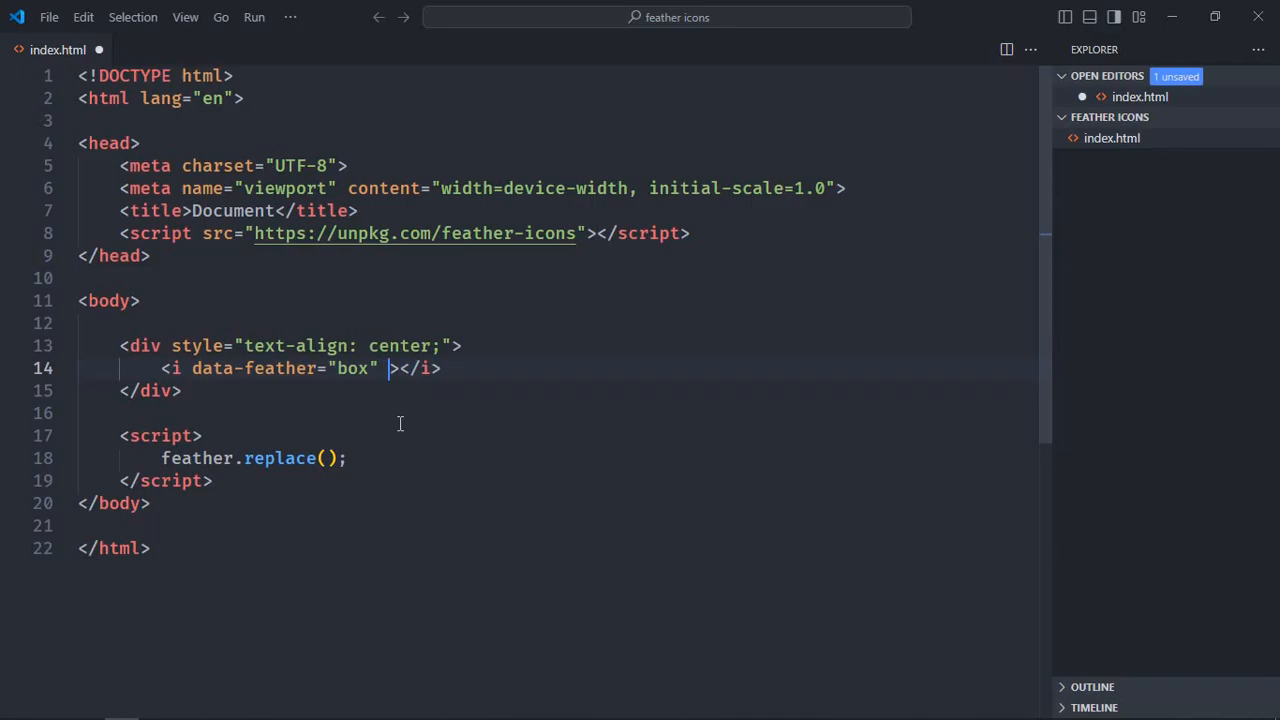
Step: Give the box icon width and height 50, stroke red and fill blue
text(width="24" height="24")
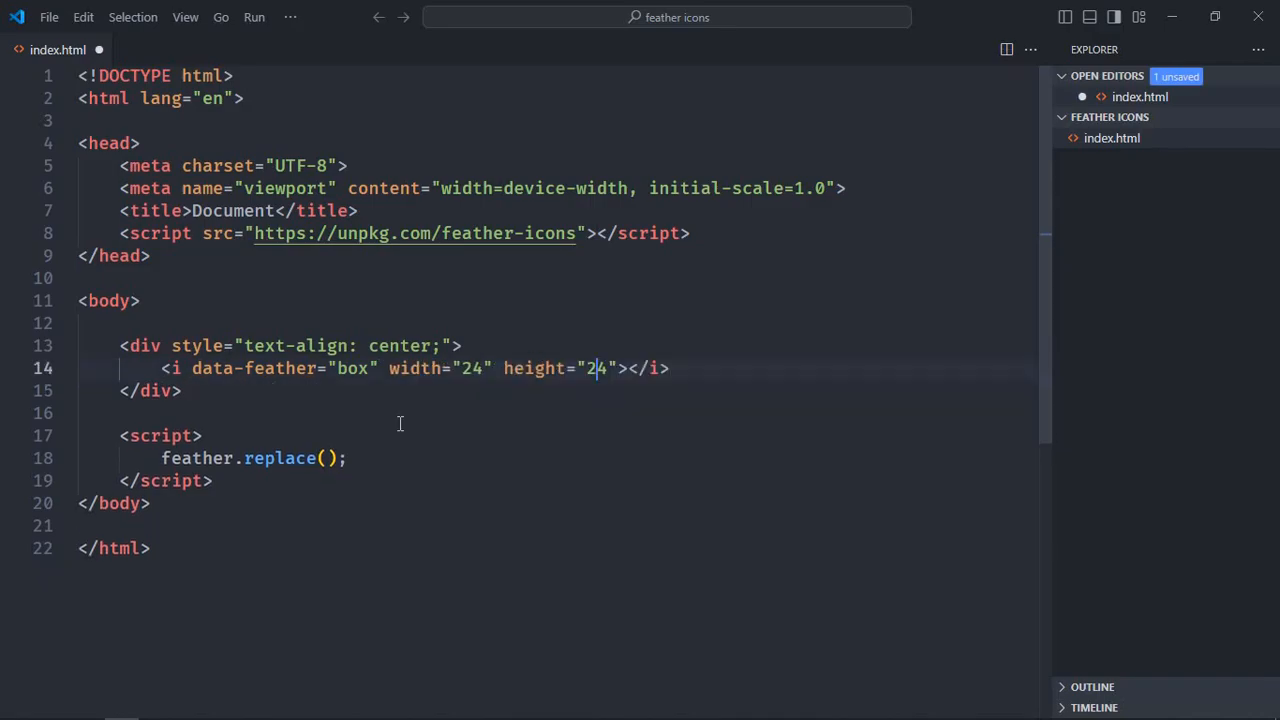
text(50)
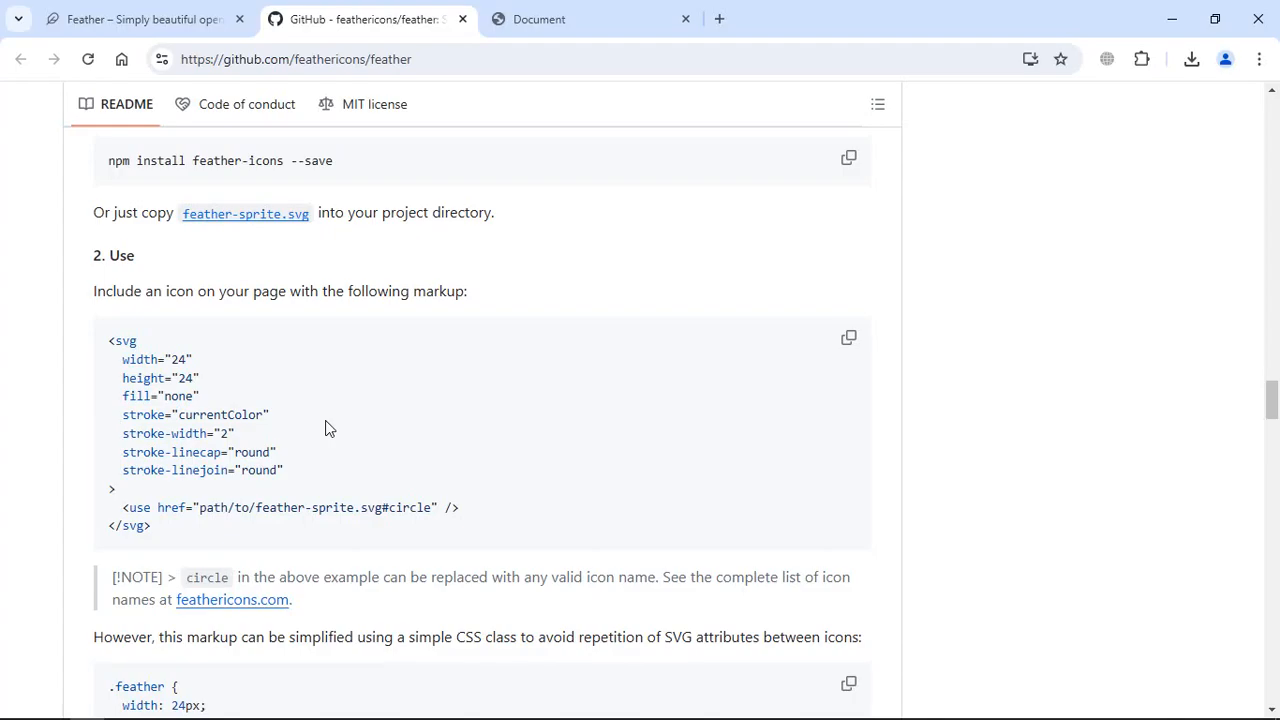
double_click(220, 414)
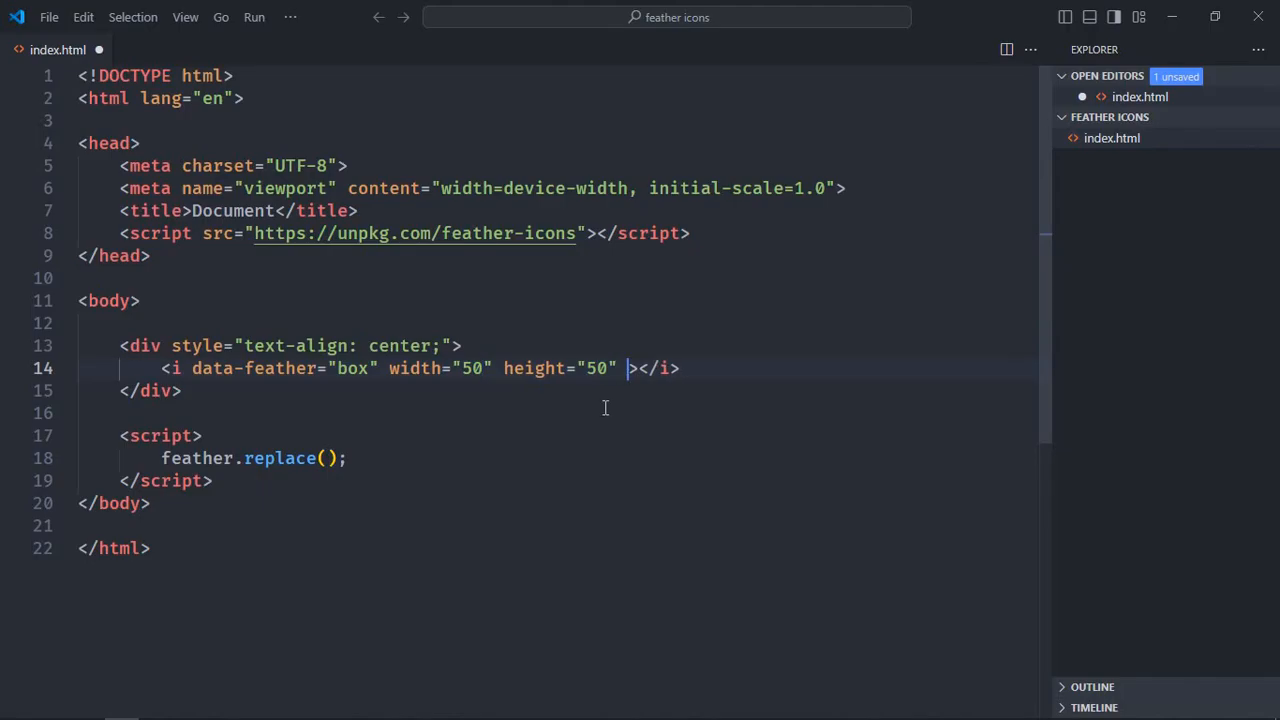
text(stroke="currentColor")
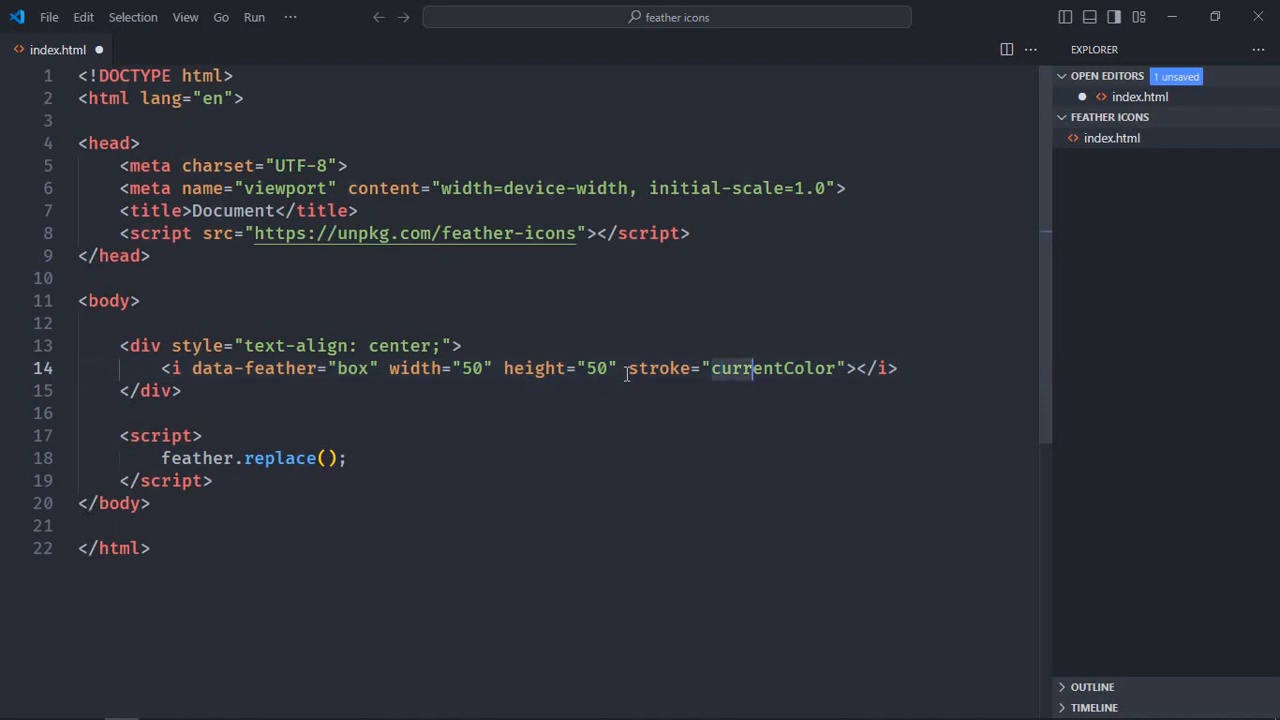
text(red" fill="blue)
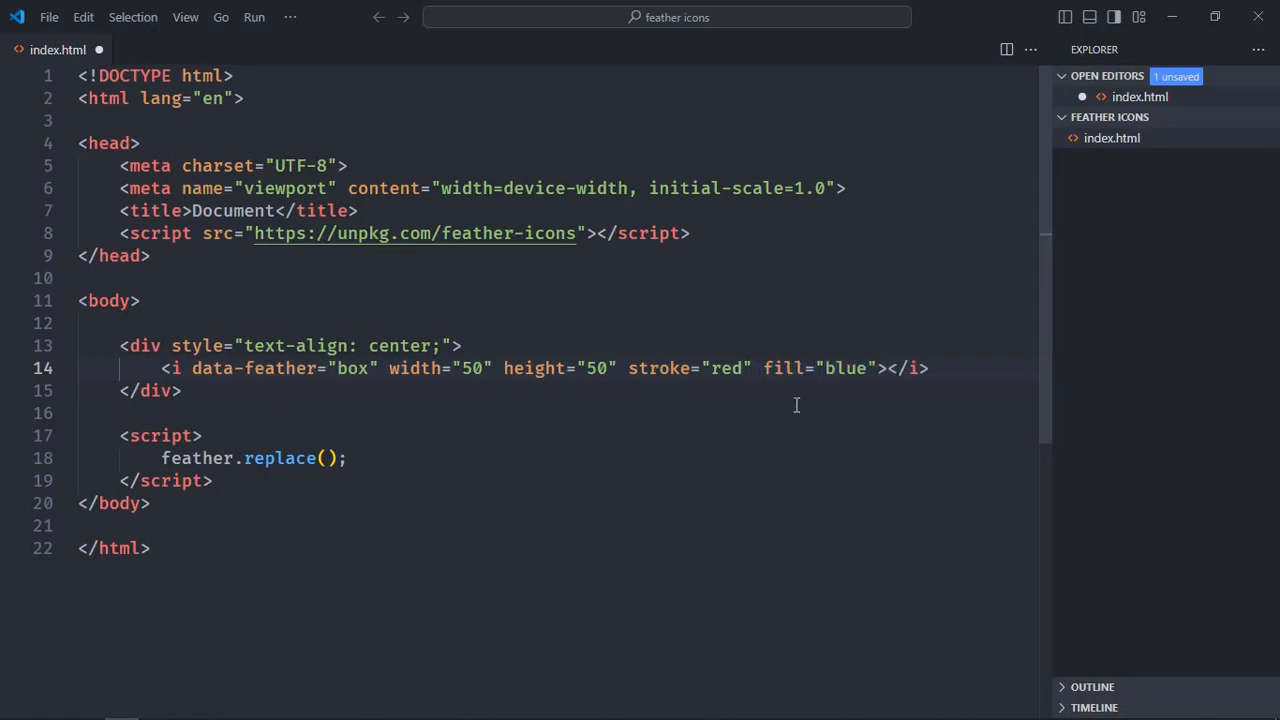
key(ctrl+s)
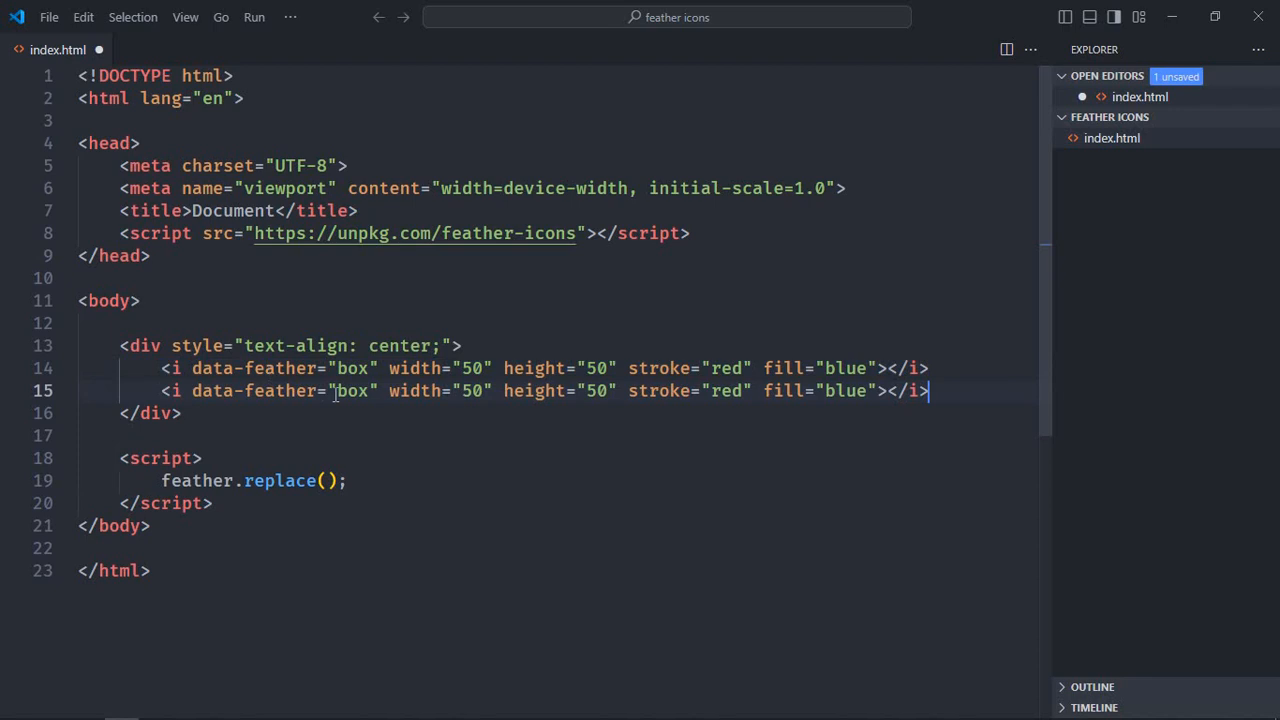
Step: Duplicate the box icon line twice, renaming the copies to bell and circle
text(bell)
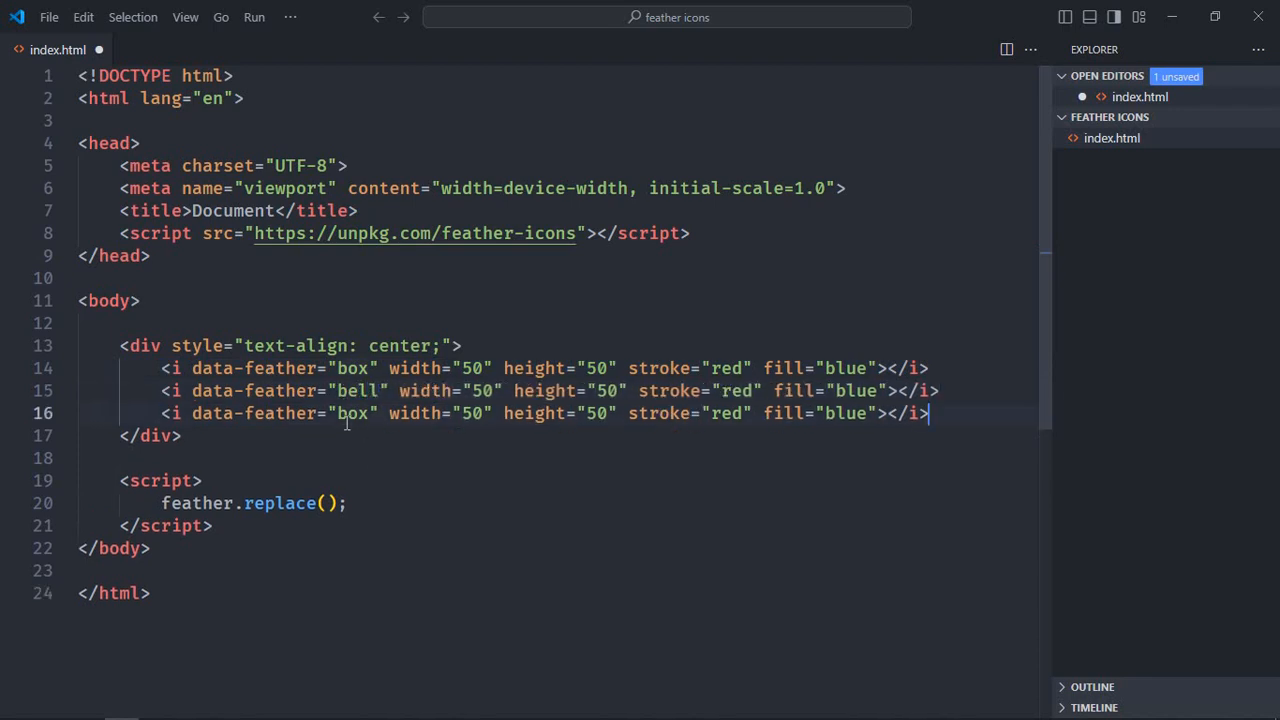
text(circle)
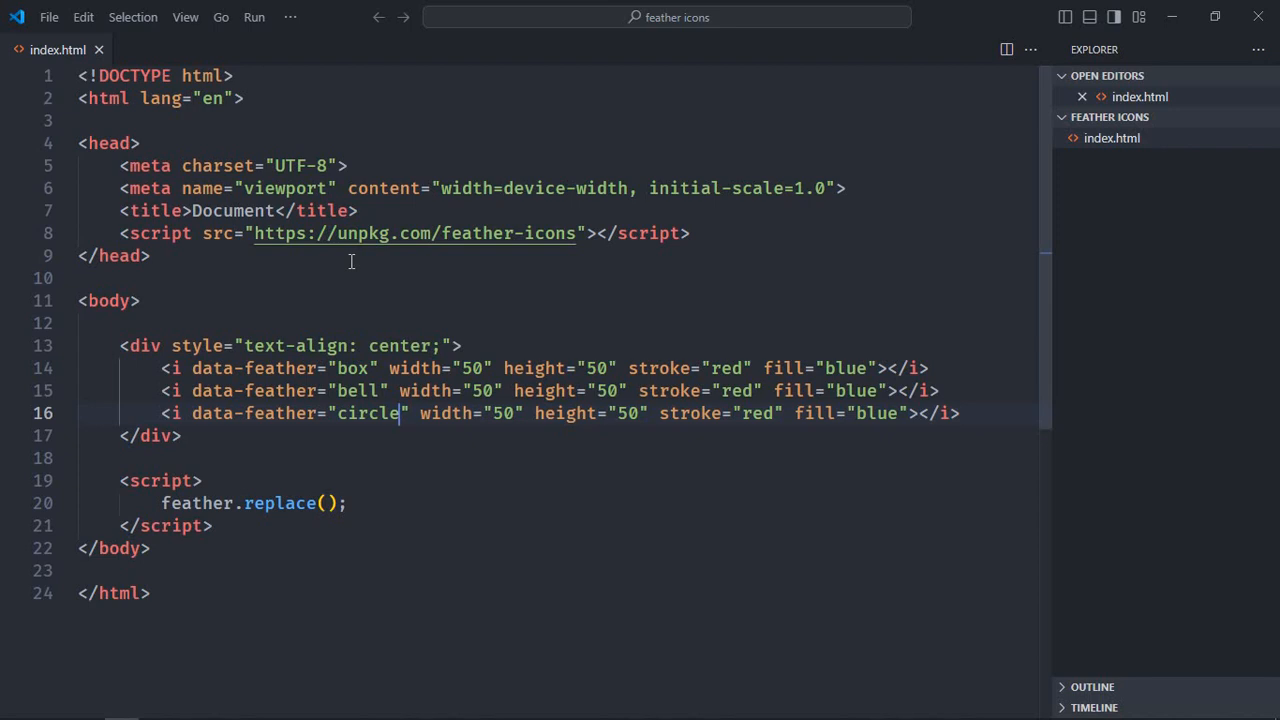
Step: Pass feather.replace() an options object with width 50, height 50, green stroke and red fill
click(85, 458)
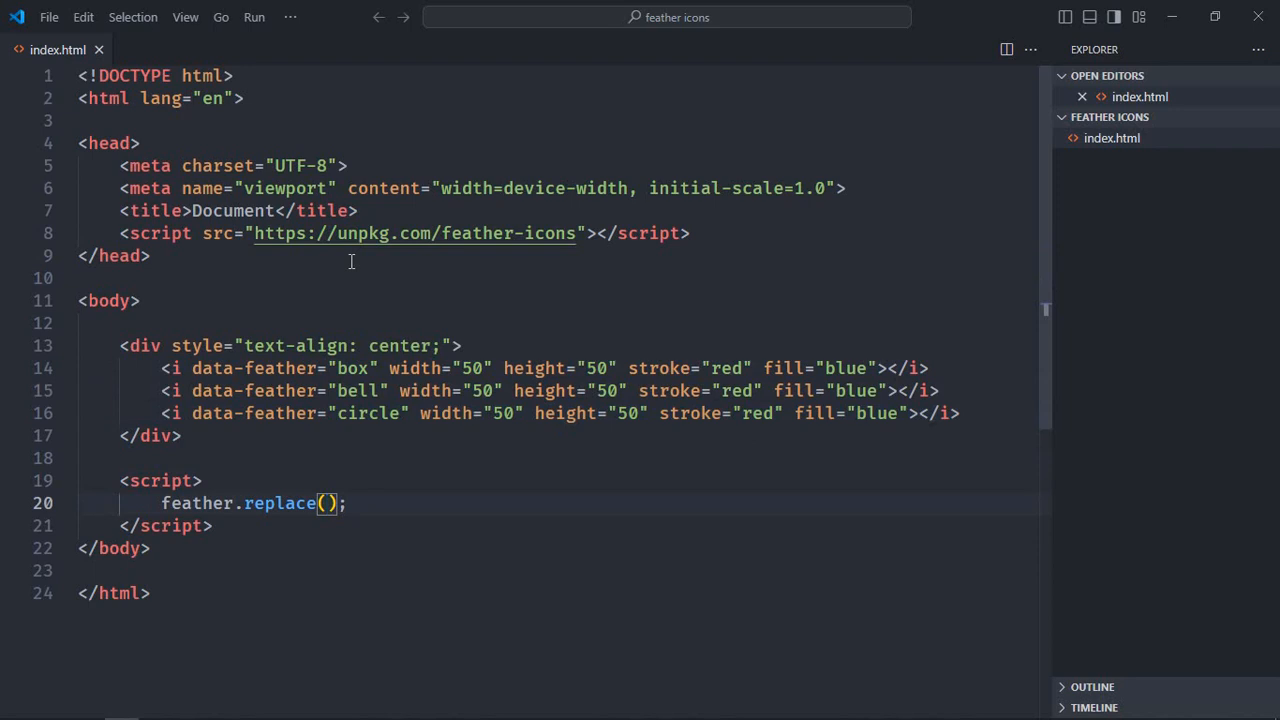
text({})
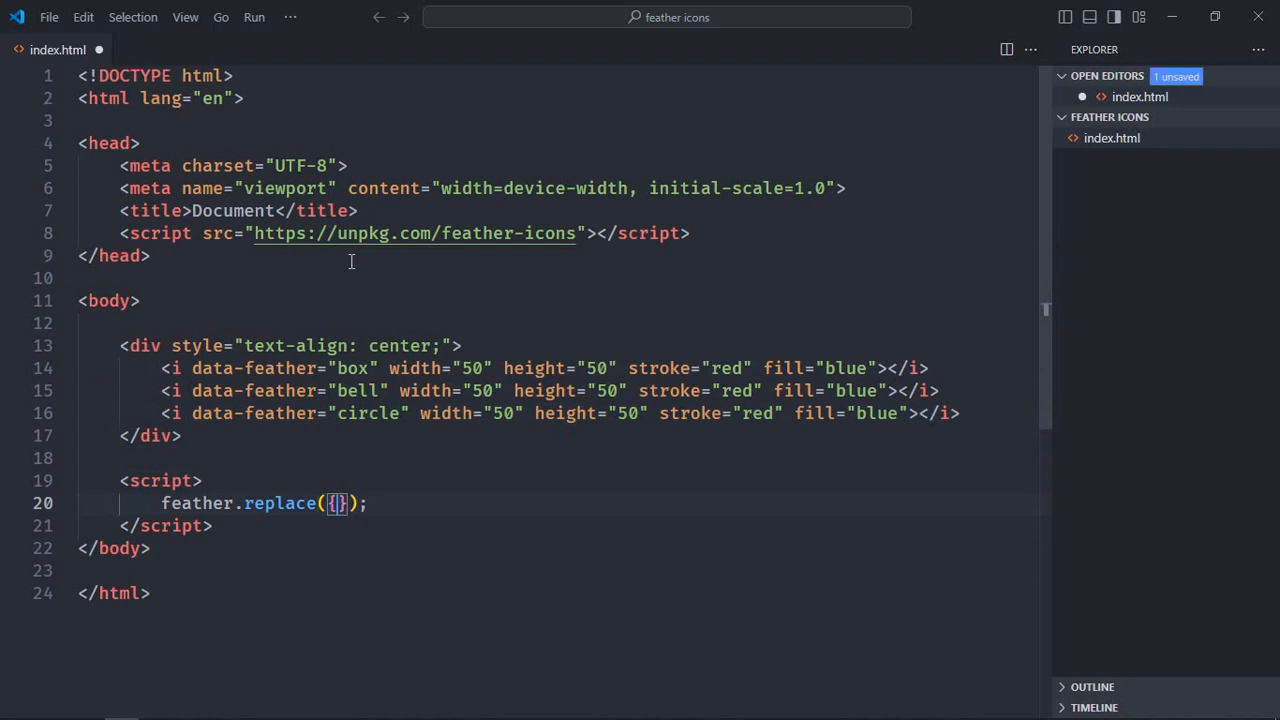
key(Enter)
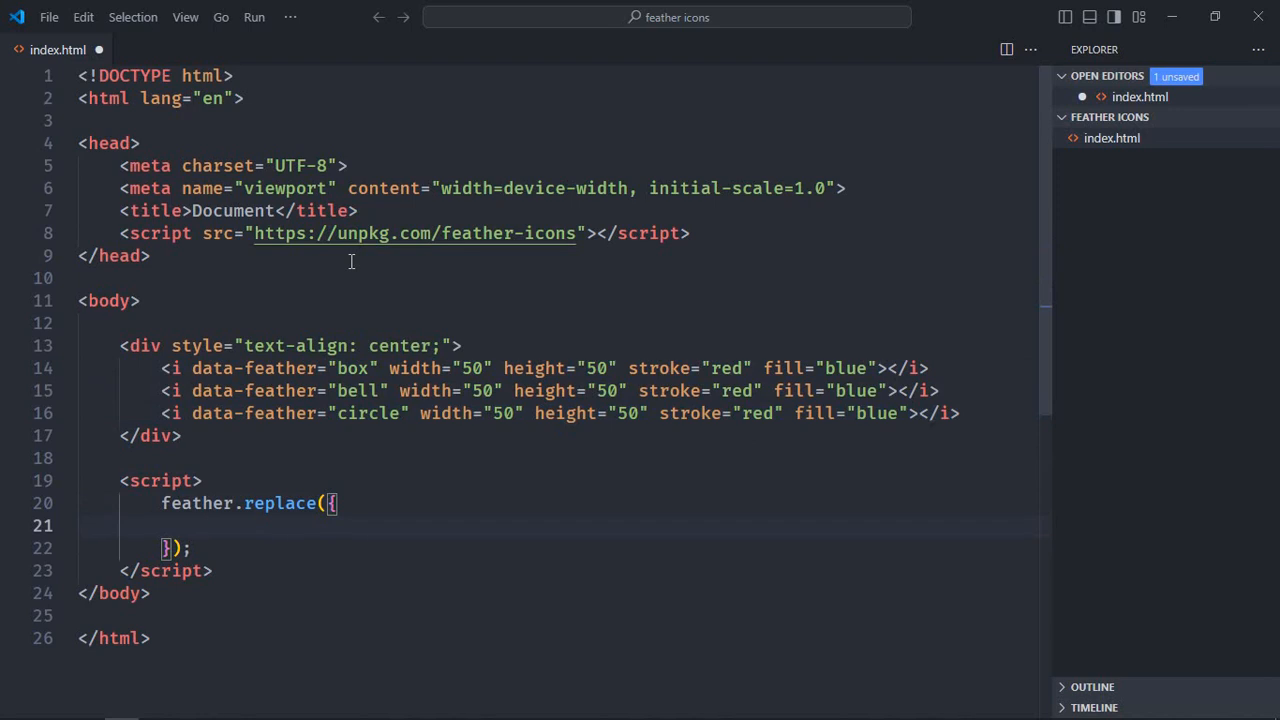
text(width:)
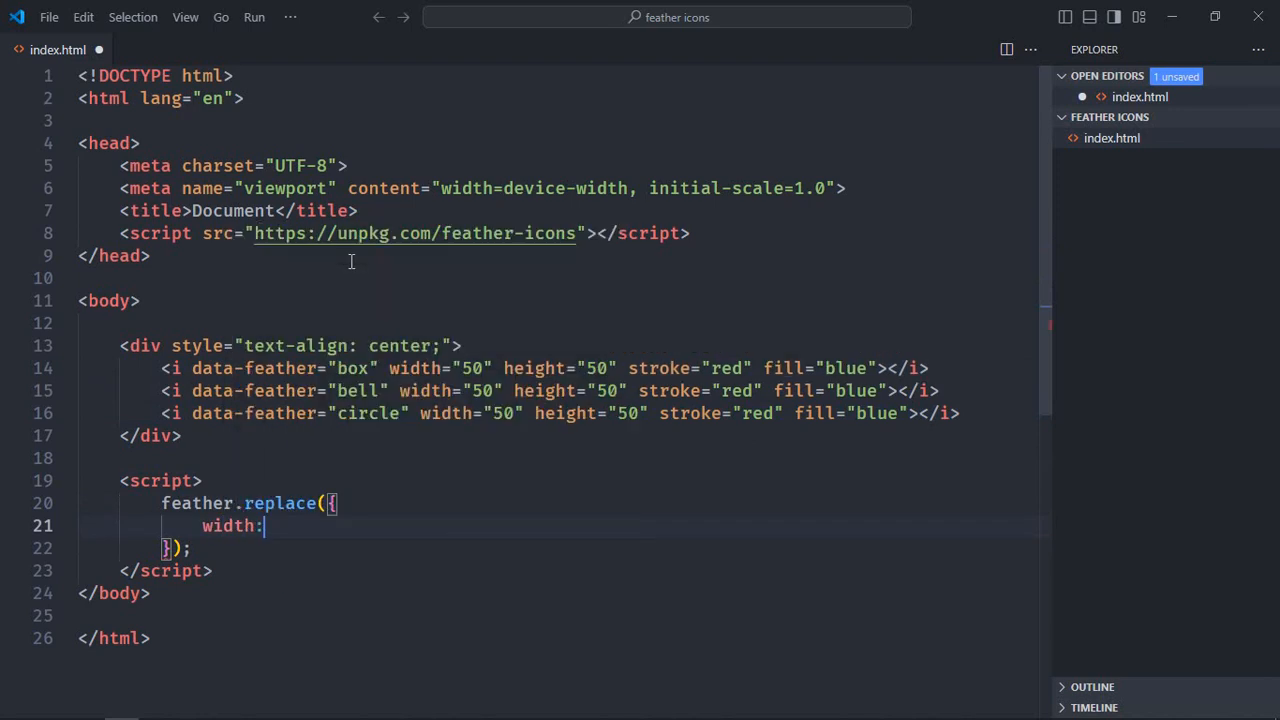
text(50,)
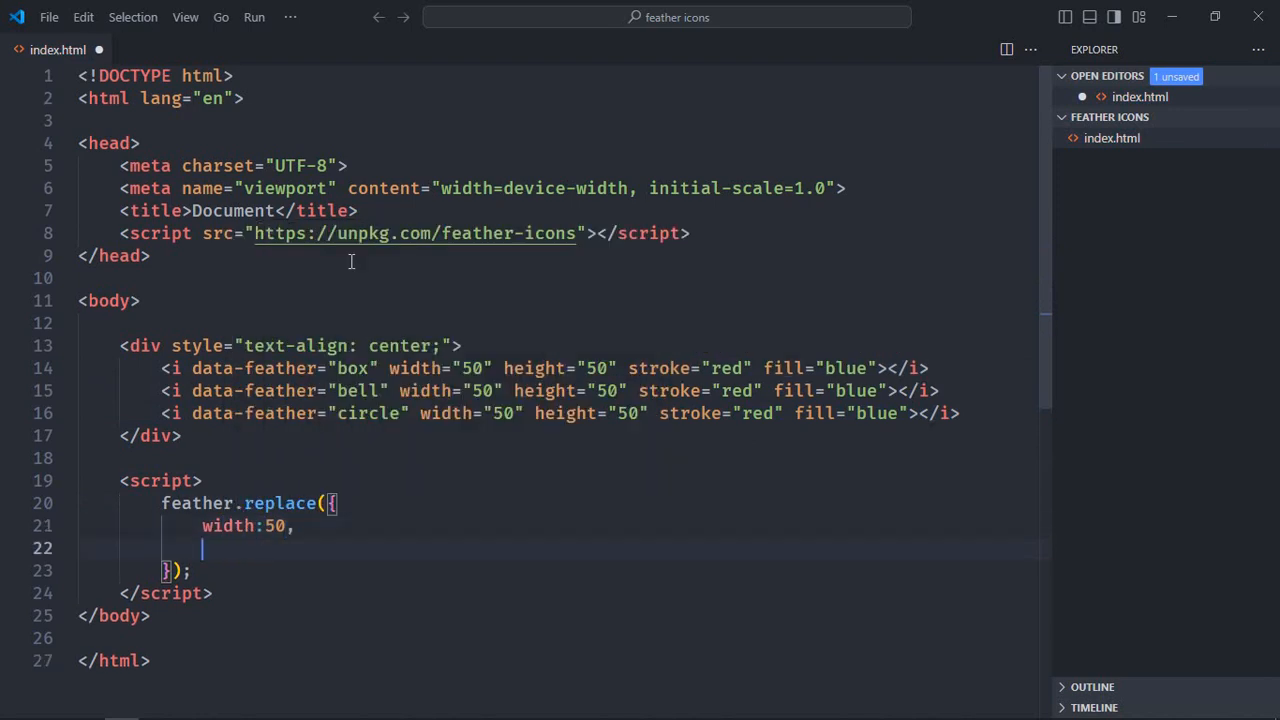
text(height:50,)
text(stroke:"green",)
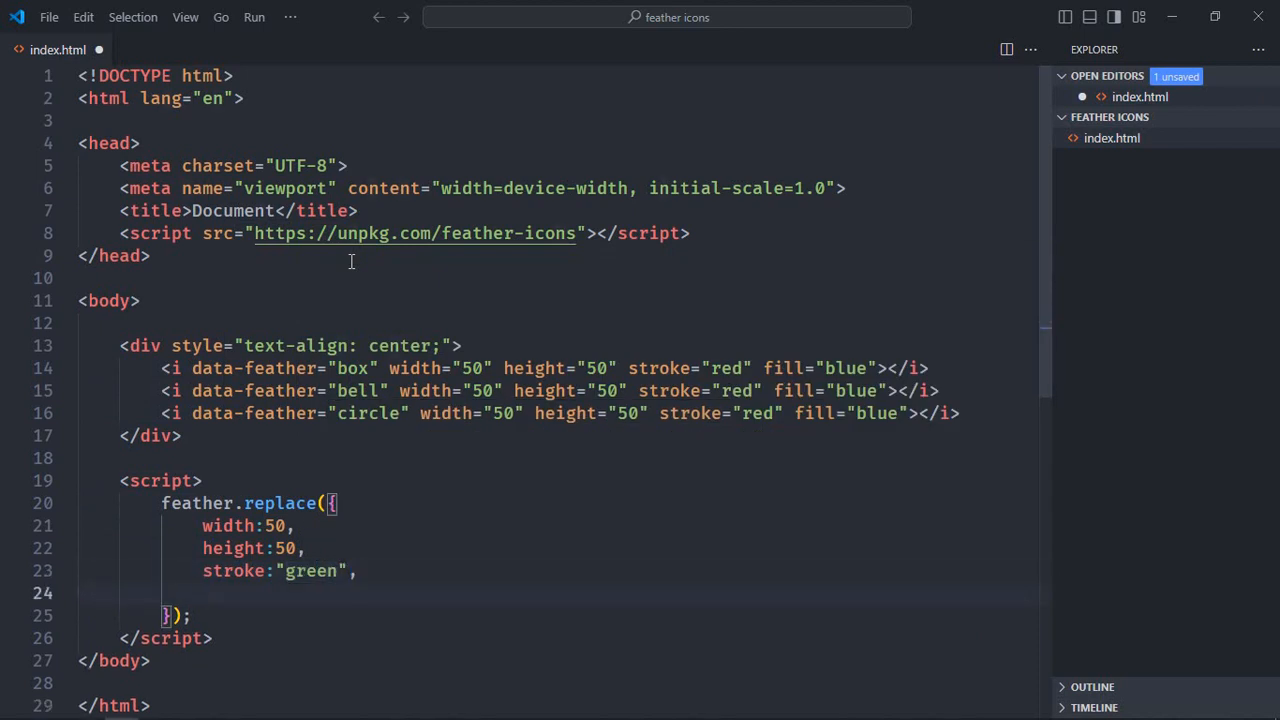
text(fill:"red")
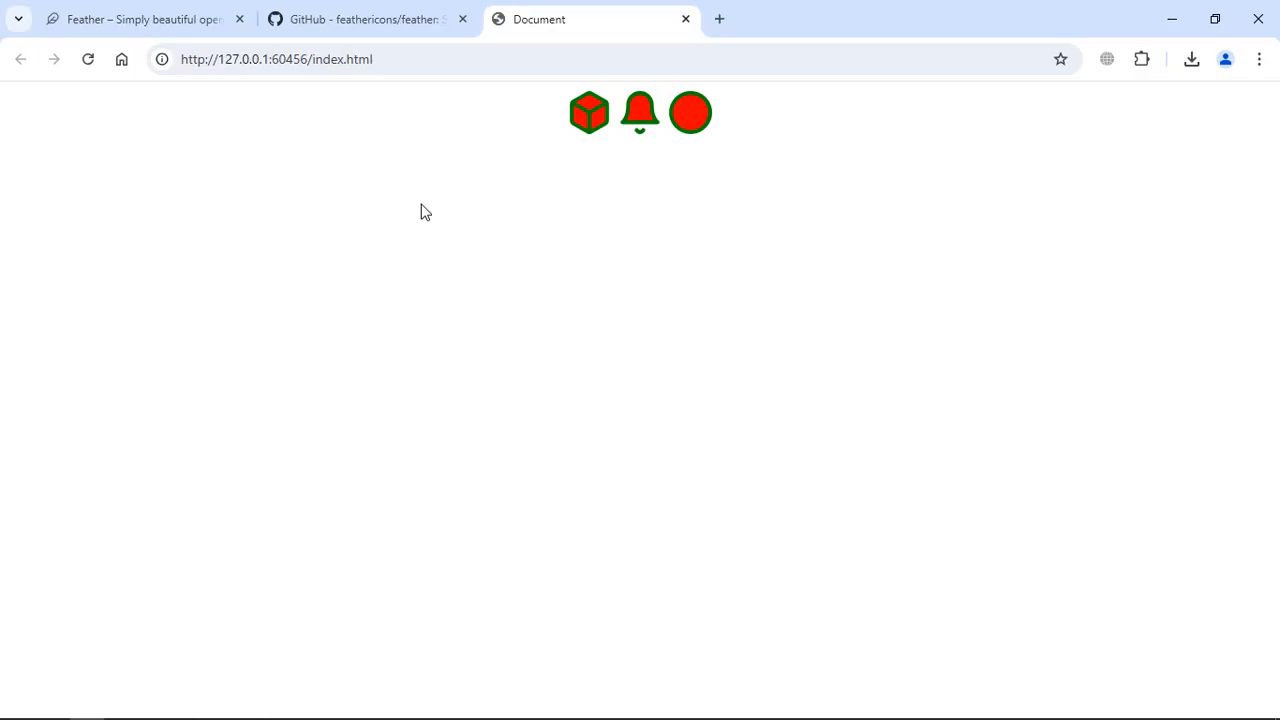
mouse_move(449, 418)
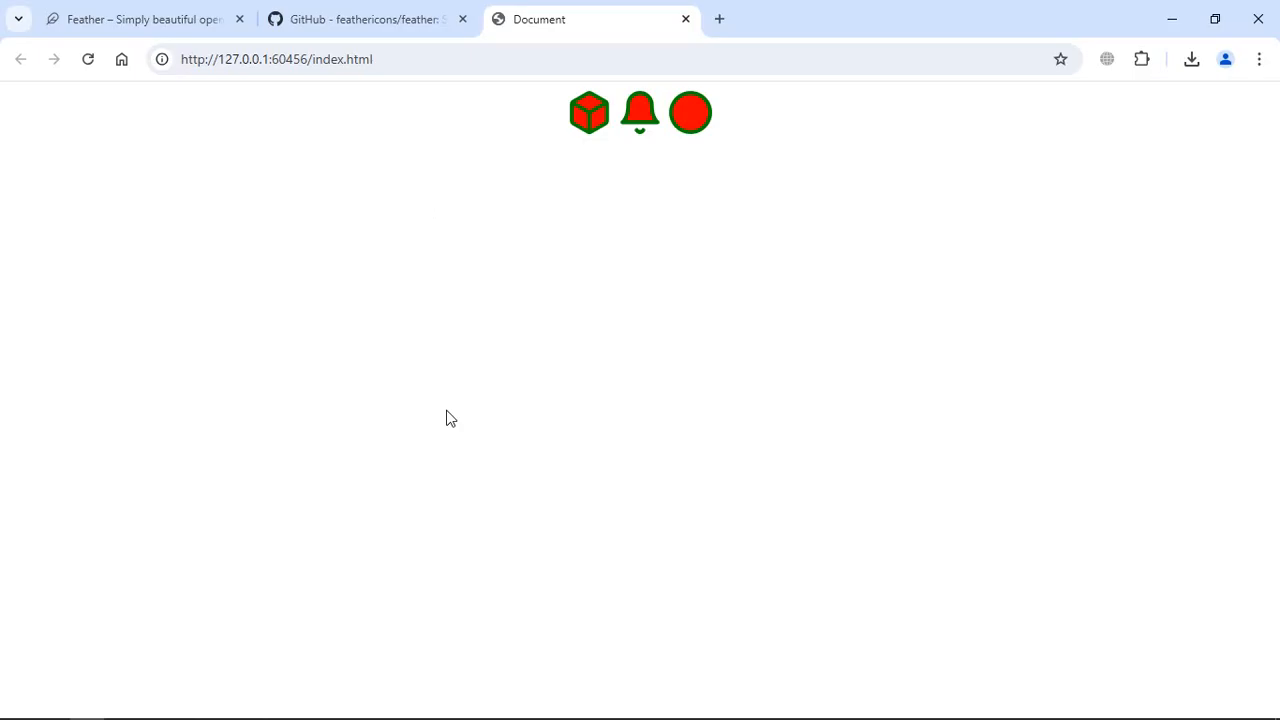
mouse_move(405, 19)
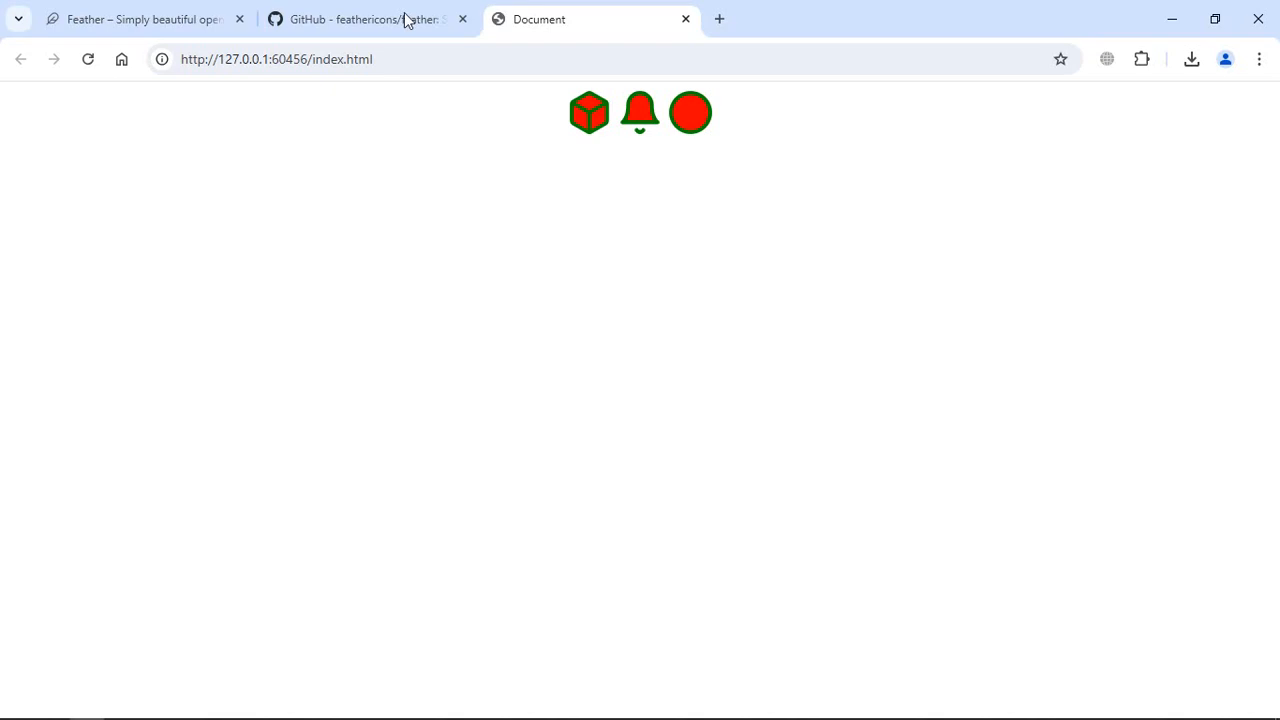
Step: Go back to the Feather GitHub README tab and scroll up through it
click(365, 19)
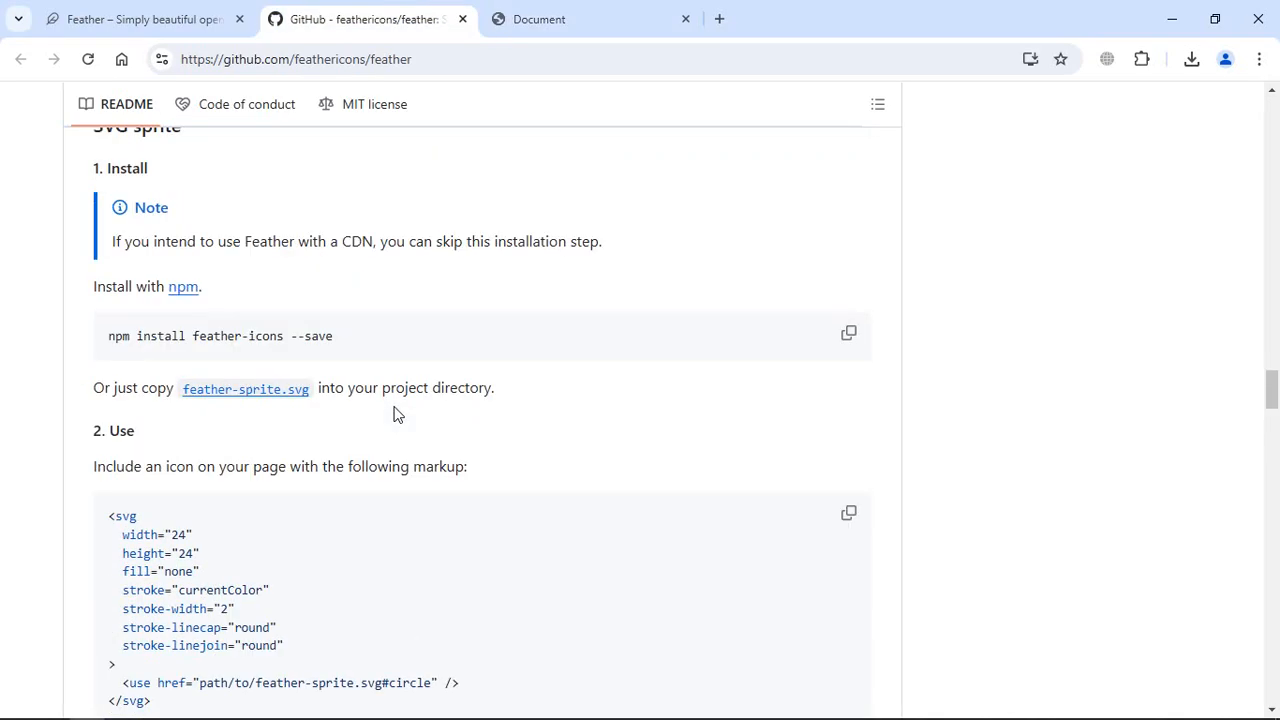
scroll(up, 3)
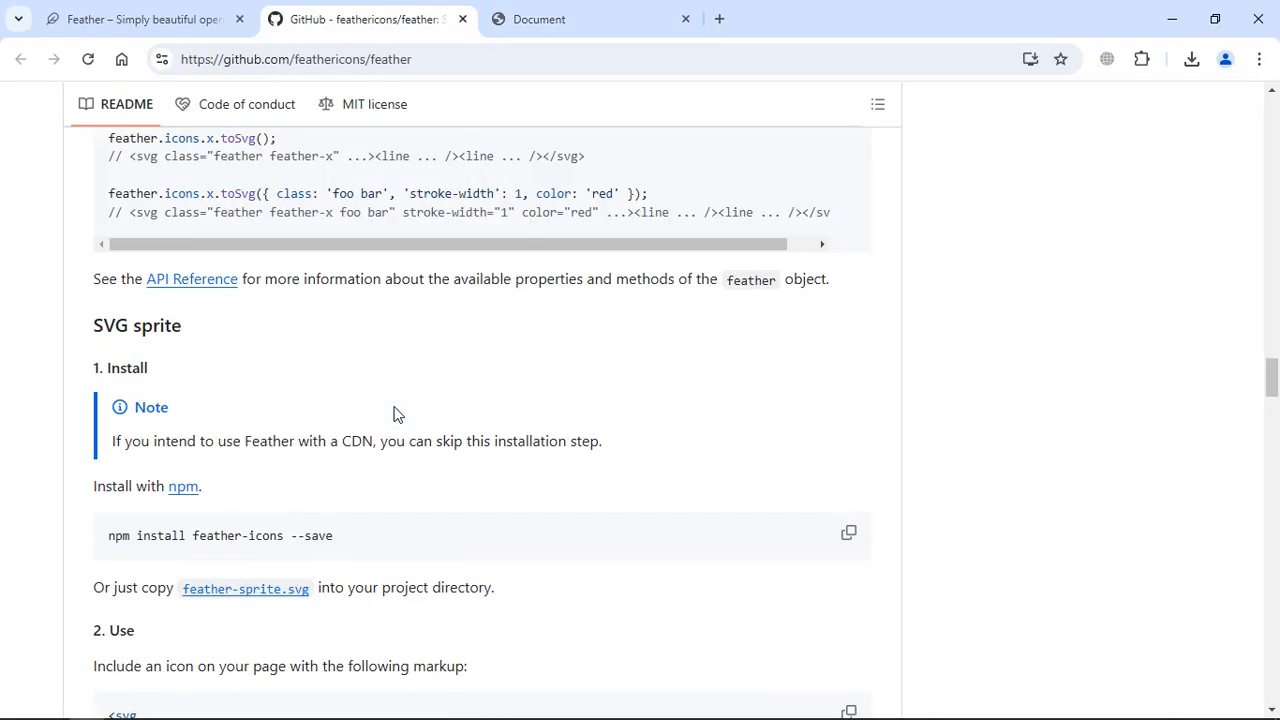